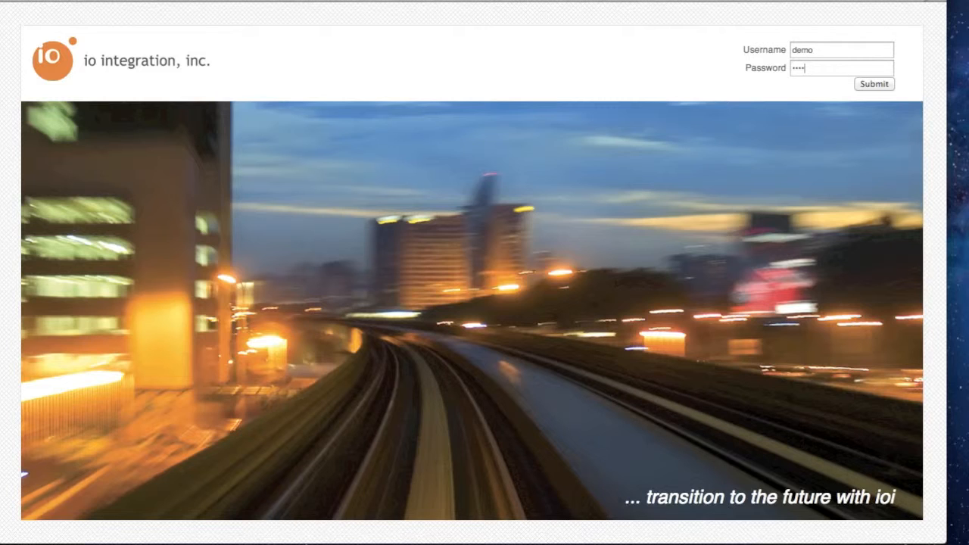
Step: Log into the portal and mount the xinetbooth Server volumes as a Registered User
{"action": "left_click", "coordinate": [873, 83]}
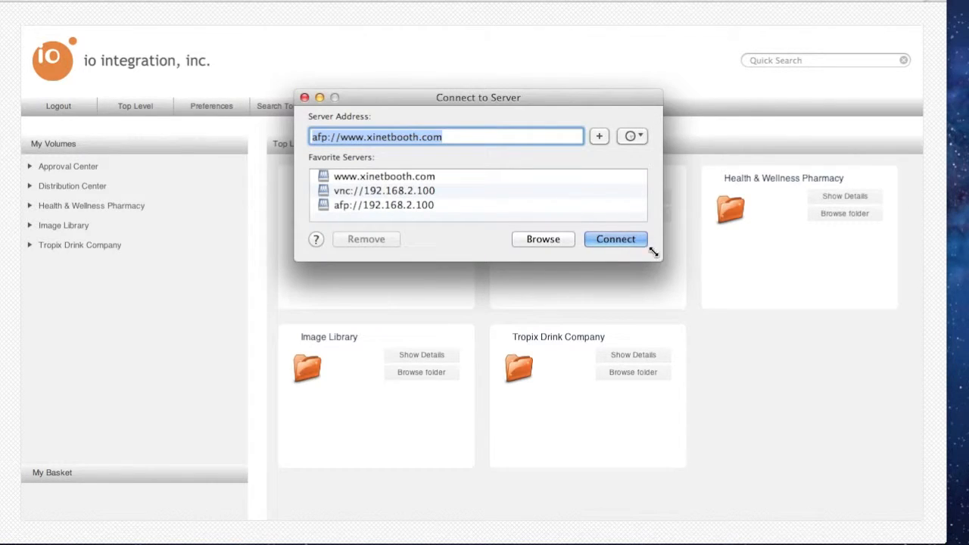
{"action": "left_click", "coordinate": [616, 239]}
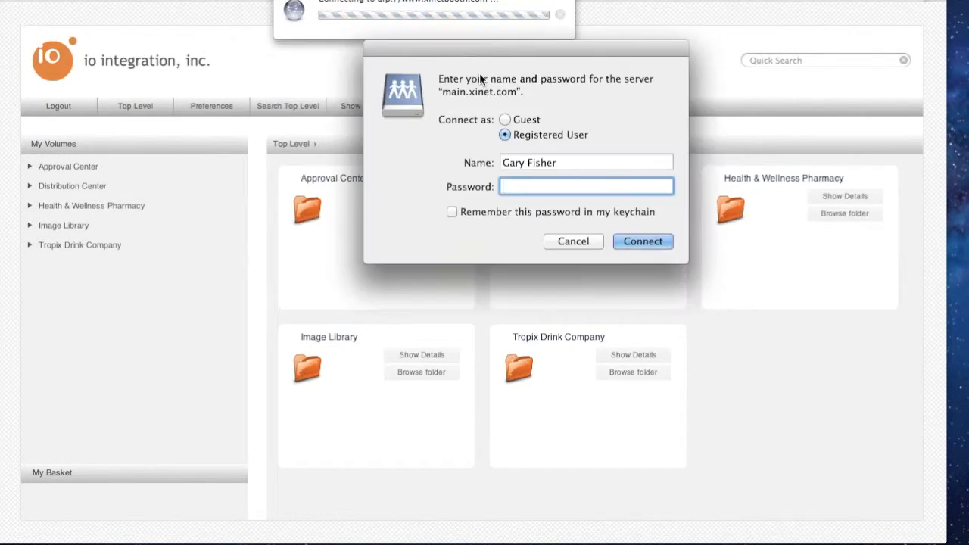
{"action": "type", "text": "d"}
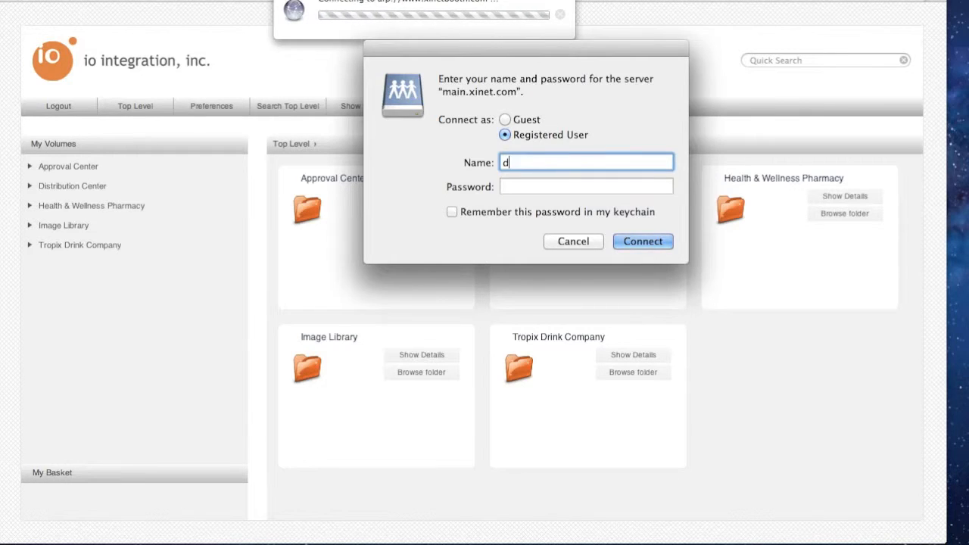
{"action": "left_click", "coordinate": [642, 241]}
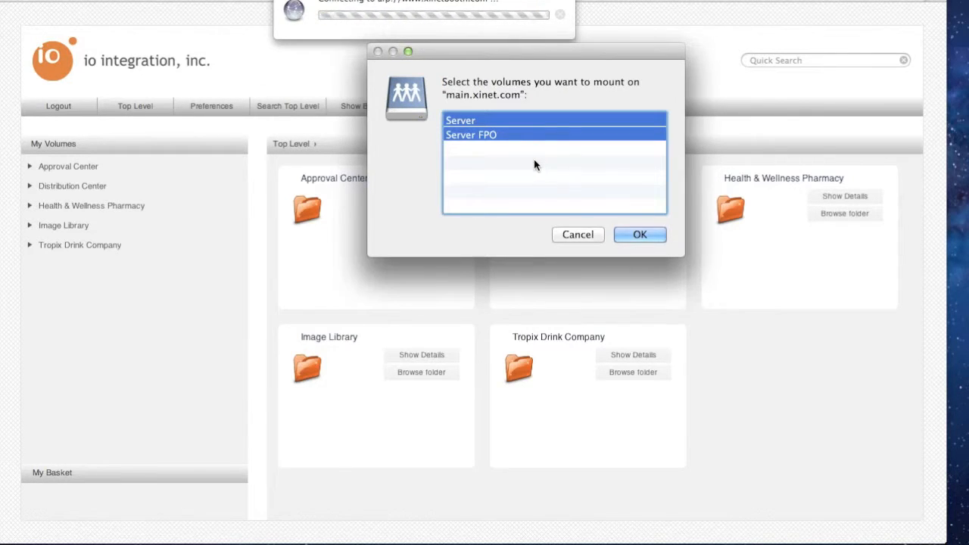
{"action": "left_click", "coordinate": [640, 234]}
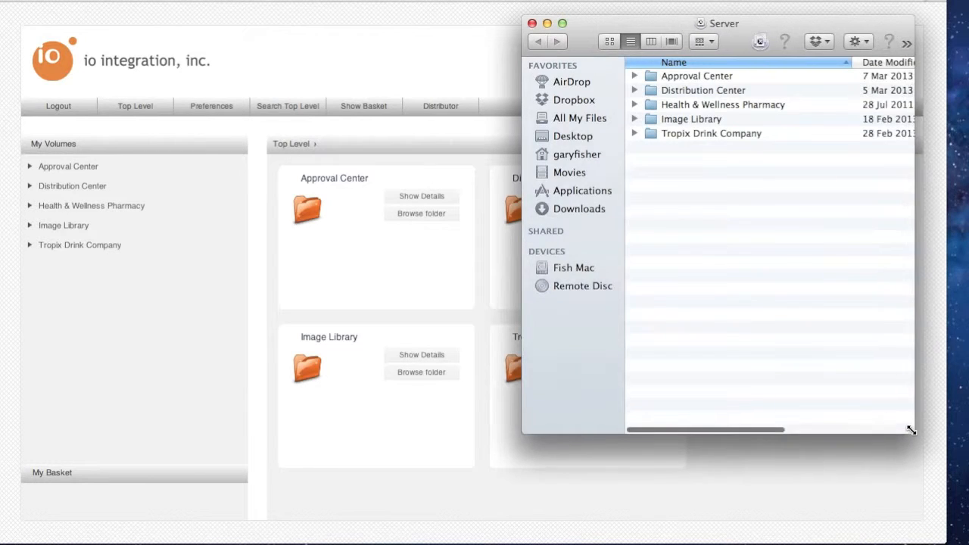
Step: Expand Tropix Drink Company, Product Brochures and Links in the Finder Server window
{"action": "left_click", "coordinate": [634, 133]}
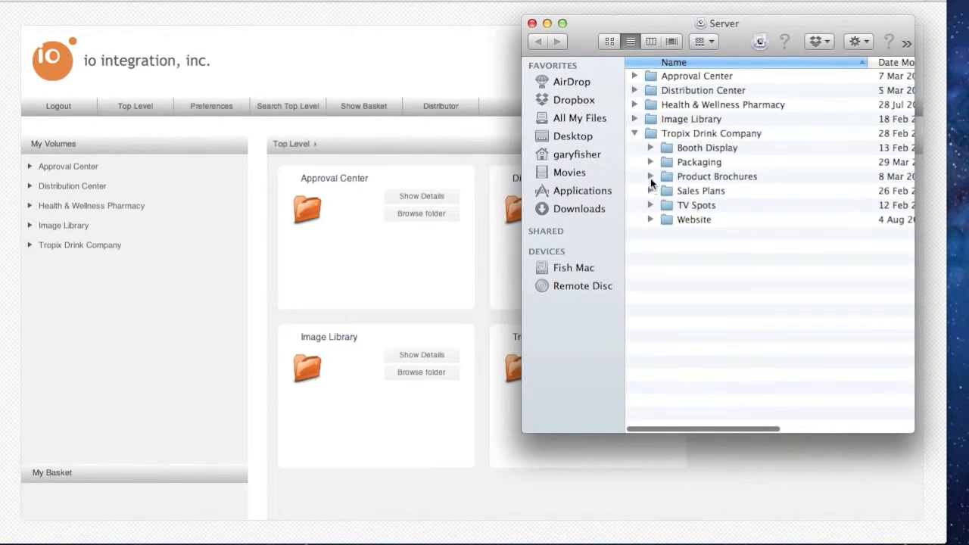
{"action": "left_click", "coordinate": [650, 176]}
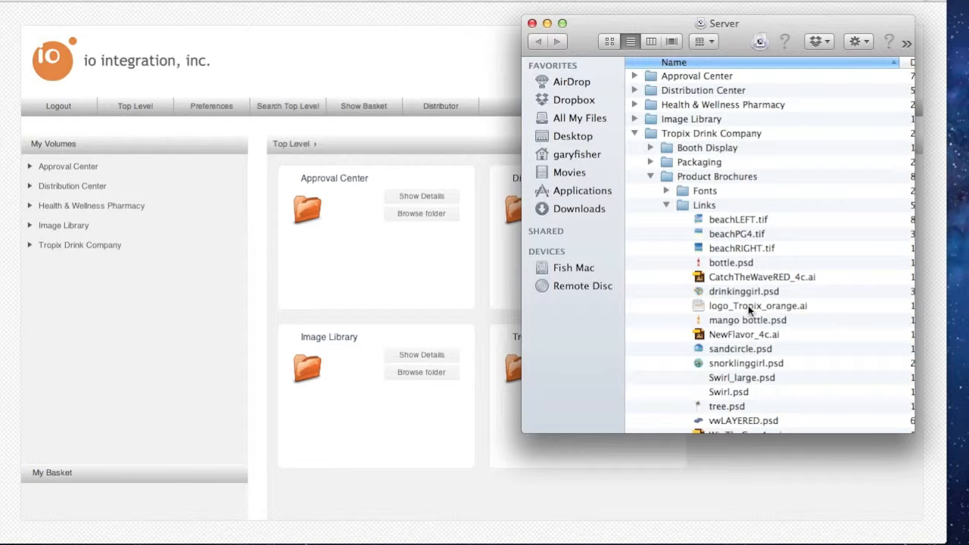
{"action": "mouse_move", "coordinate": [746, 144]}
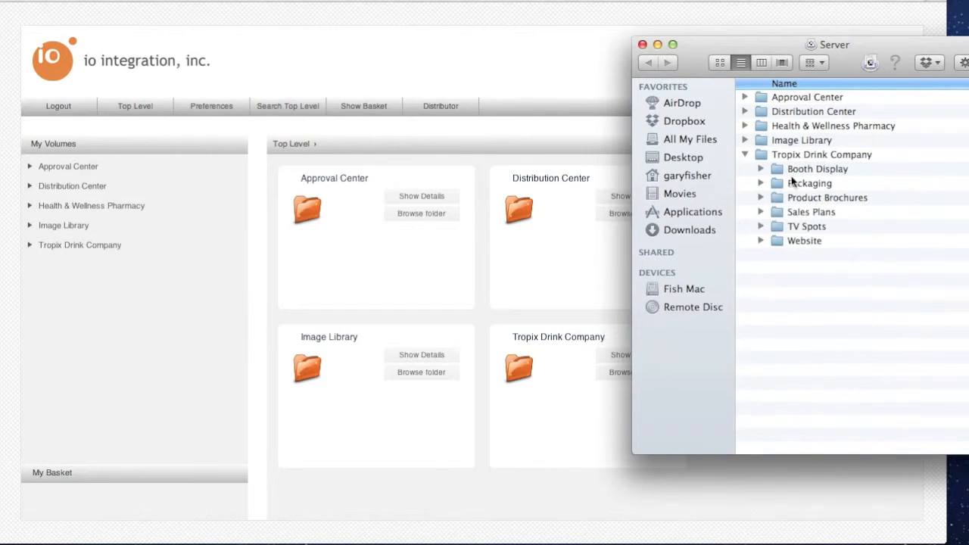
{"action": "mouse_move", "coordinate": [763, 199]}
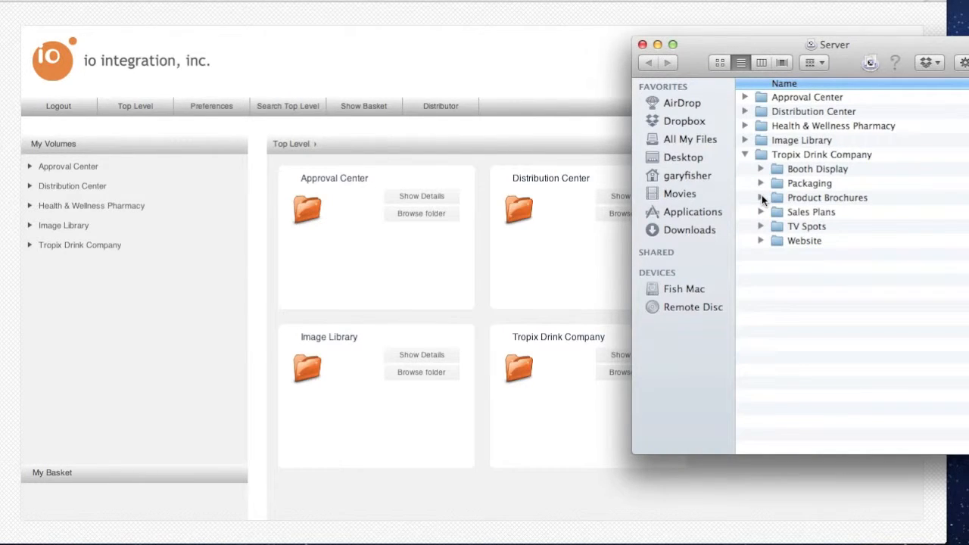
{"action": "left_click", "coordinate": [761, 198]}
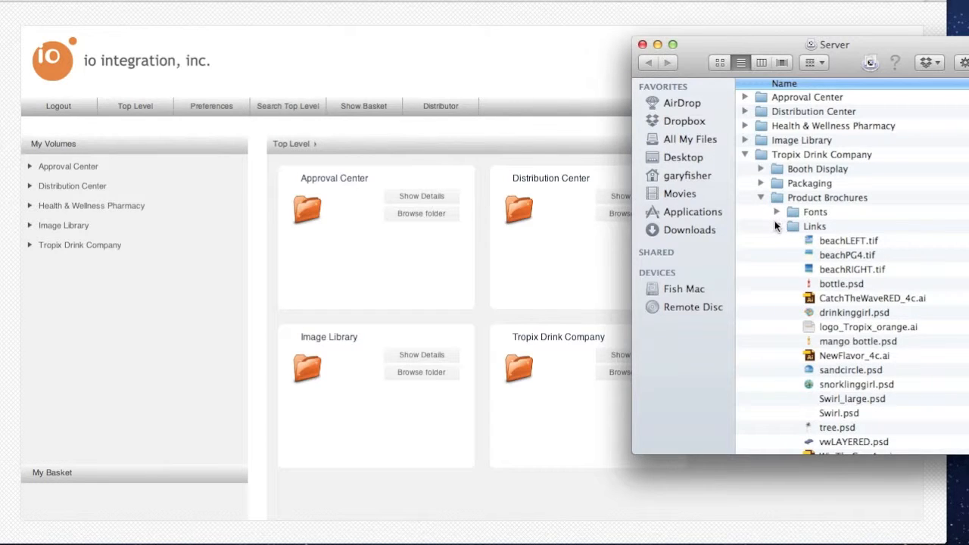
{"action": "left_click", "coordinate": [777, 226]}
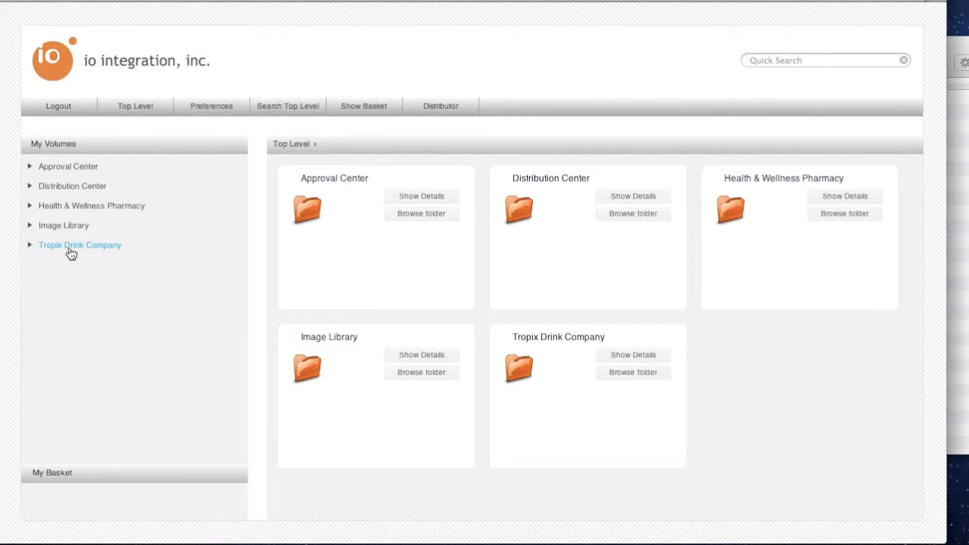
Step: Browse the sidebar through Tropix Drink Company and Product Brochures into Links
{"action": "left_click", "coordinate": [80, 244]}
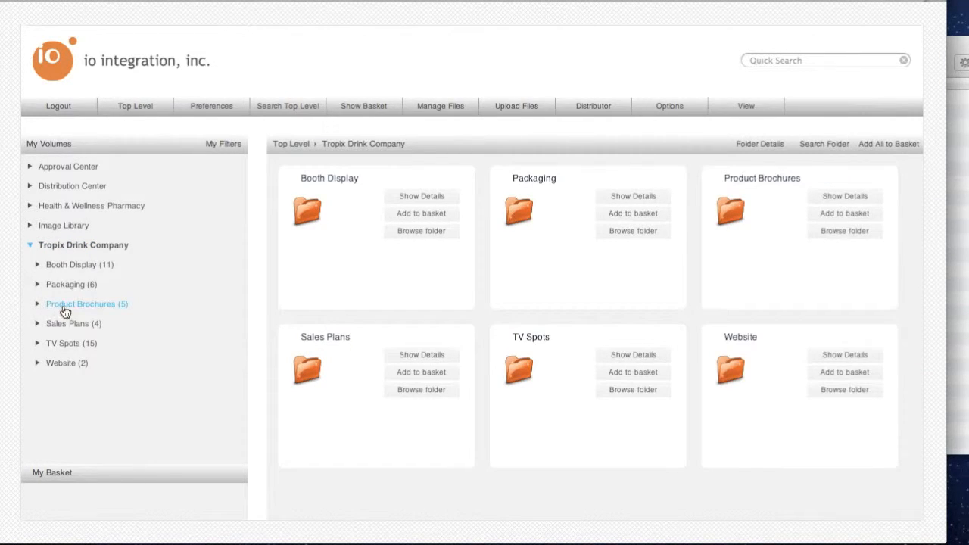
{"action": "left_click", "coordinate": [80, 304]}
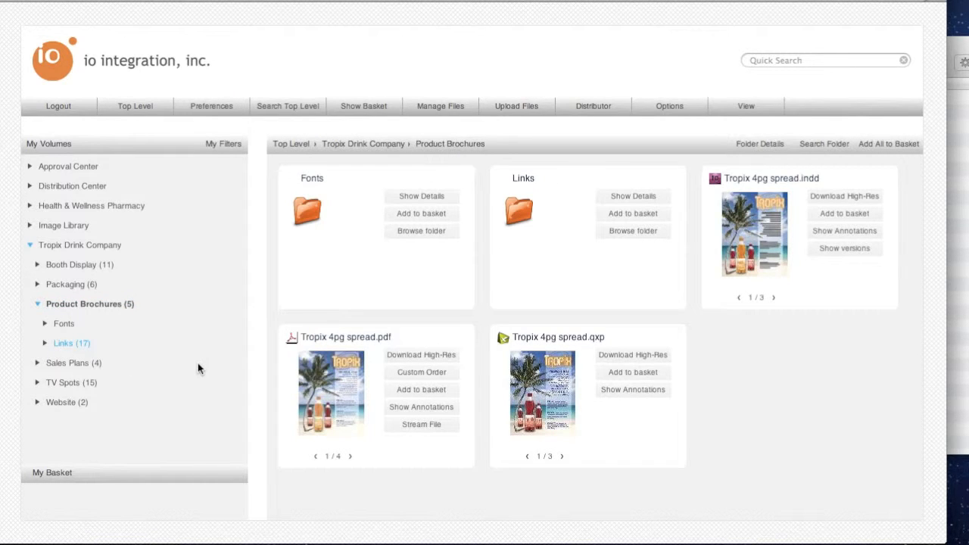
{"action": "left_click", "coordinate": [64, 343]}
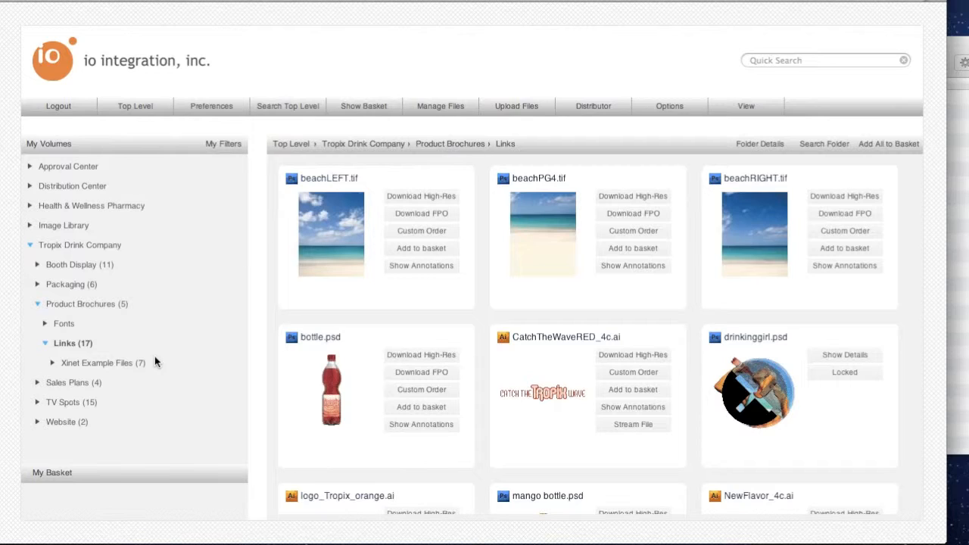
{"action": "mouse_move", "coordinate": [140, 252]}
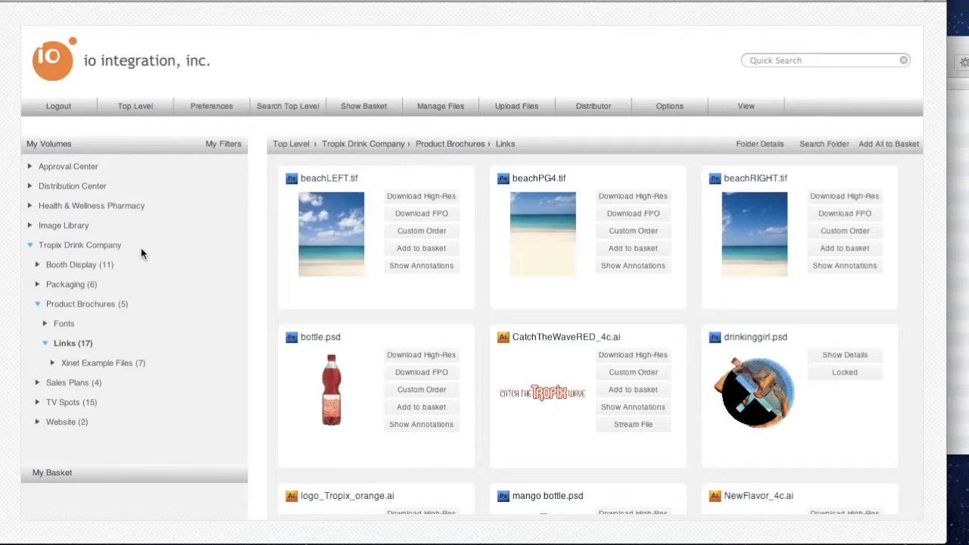
{"action": "mouse_move", "coordinate": [128, 229]}
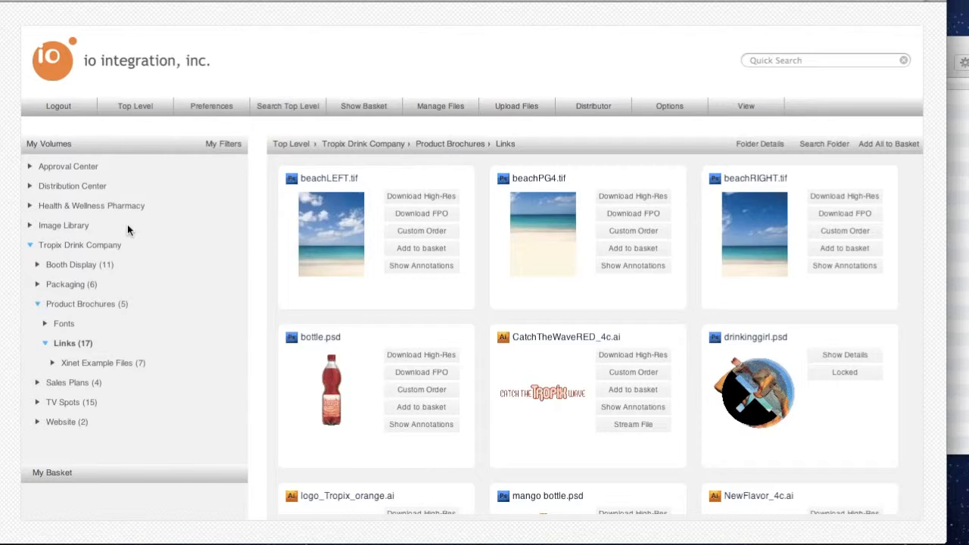
{"action": "mouse_move", "coordinate": [248, 271]}
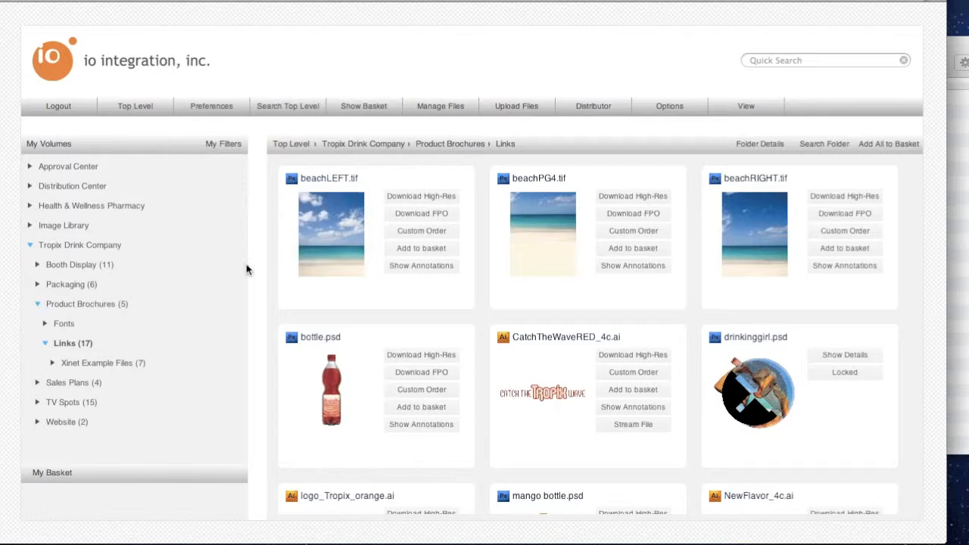
{"action": "mouse_move", "coordinate": [333, 333]}
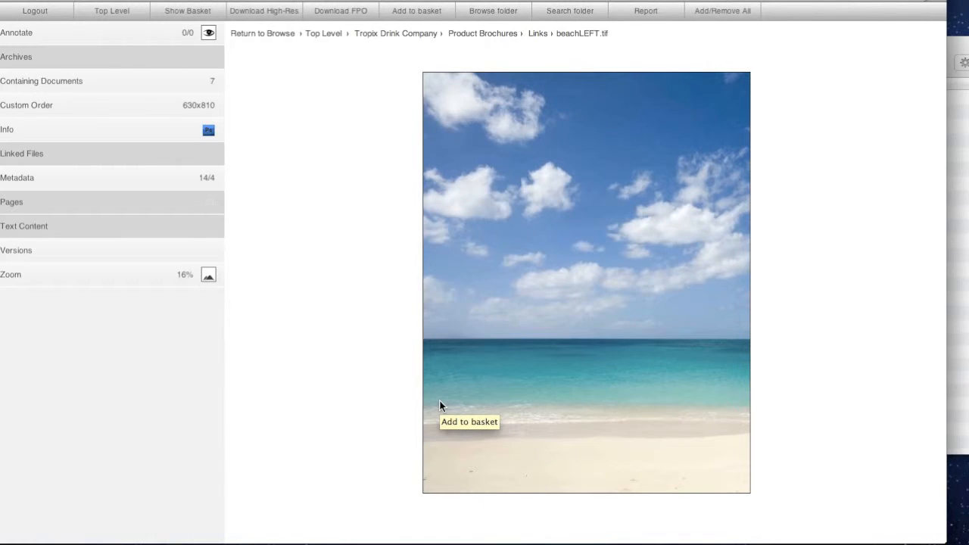
{"action": "mouse_move", "coordinate": [255, 333]}
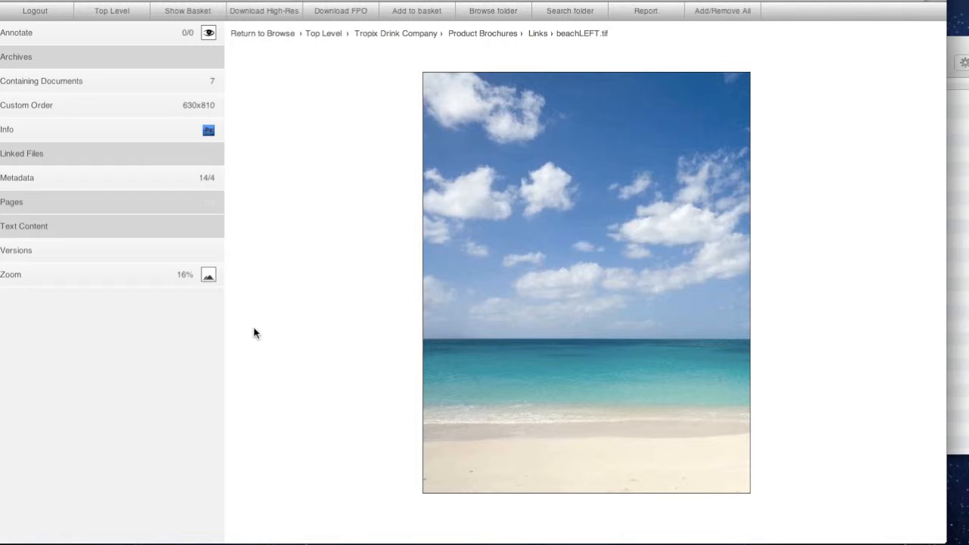
{"action": "mouse_move", "coordinate": [144, 129]}
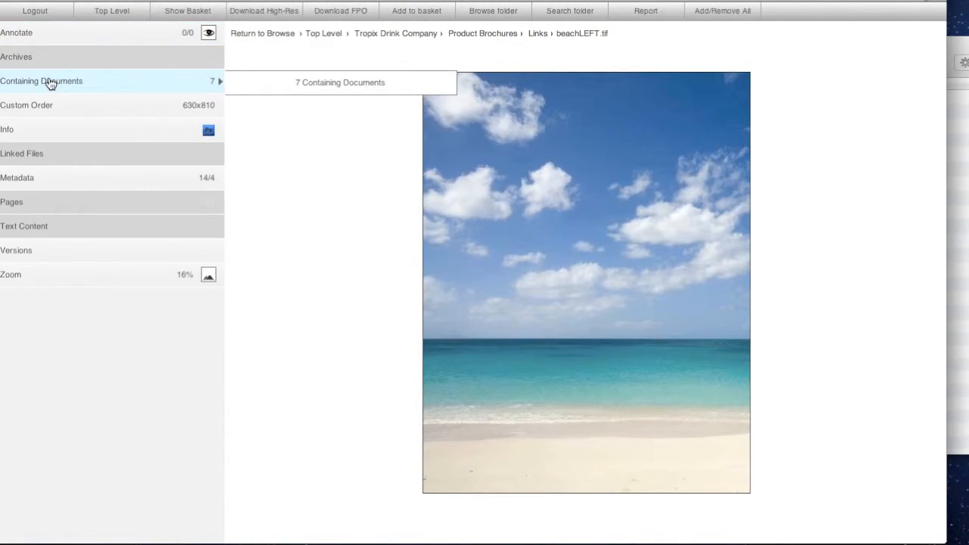
Step: View beachLEFT.tif's Containing Documents panel, go back, then check Custom Order
{"action": "left_click", "coordinate": [42, 81]}
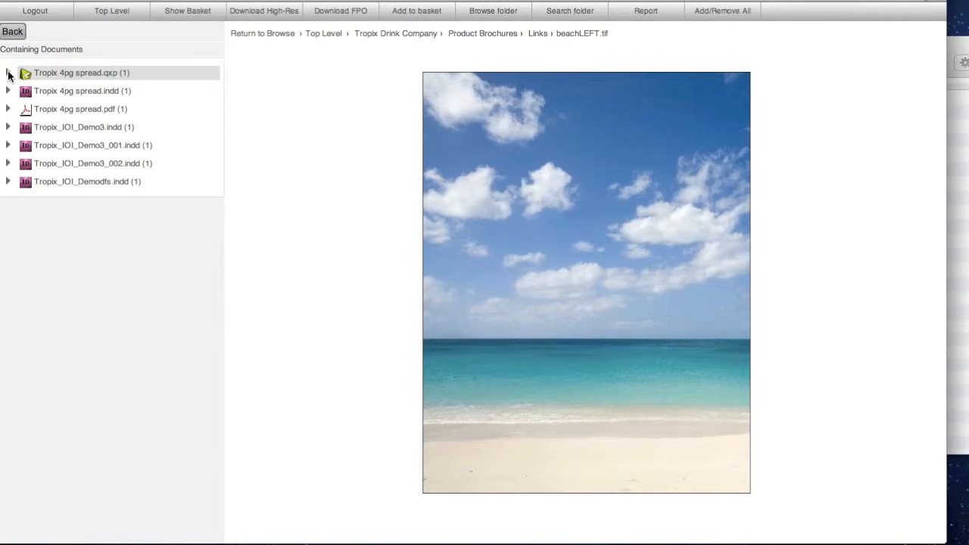
{"action": "left_click", "coordinate": [7, 91]}
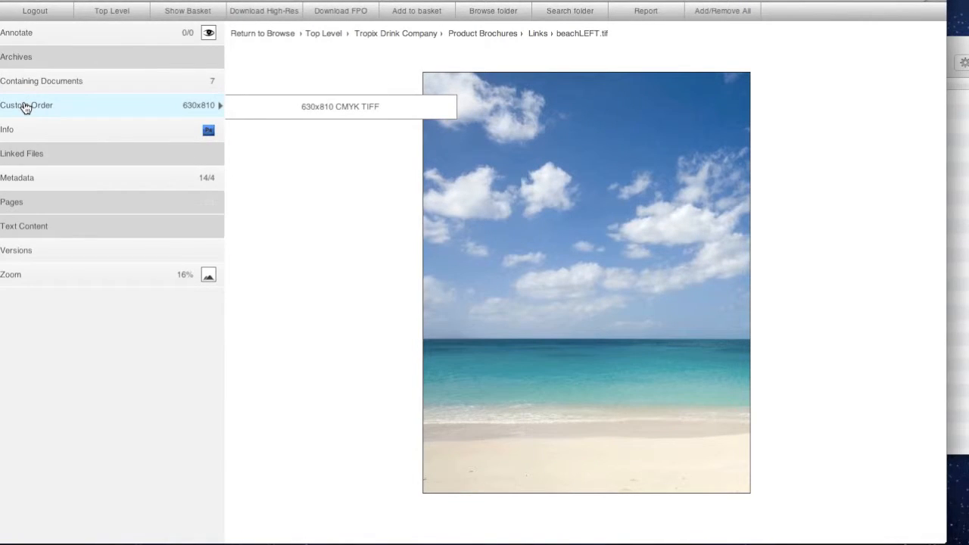
{"action": "left_click", "coordinate": [26, 105]}
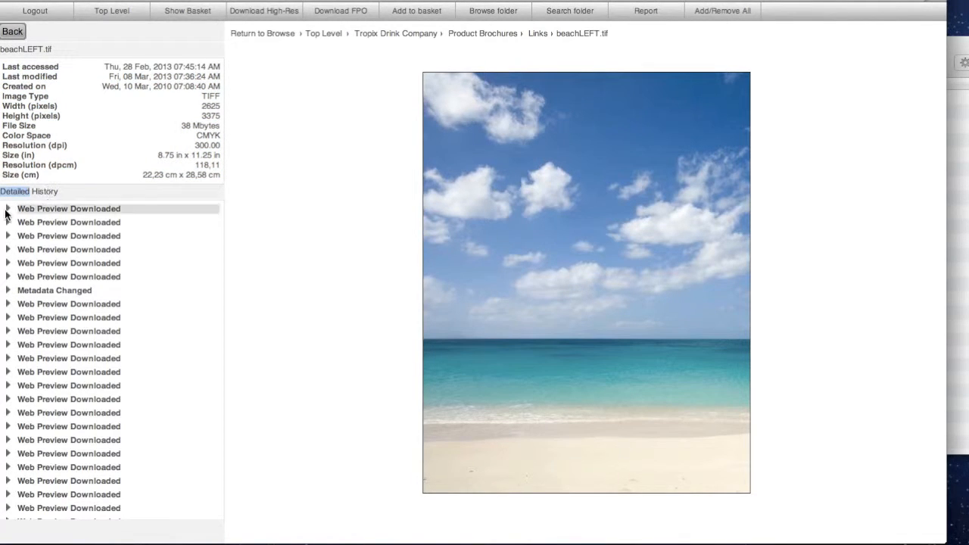
Step: Expand the first Detailed History entry and open its metadata form
{"action": "left_click", "coordinate": [7, 209]}
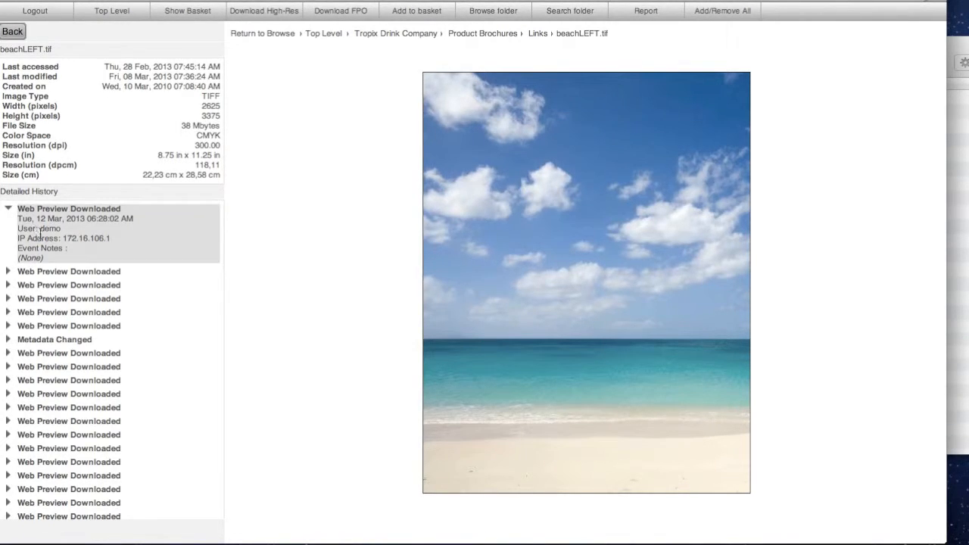
{"action": "double_click", "coordinate": [50, 229]}
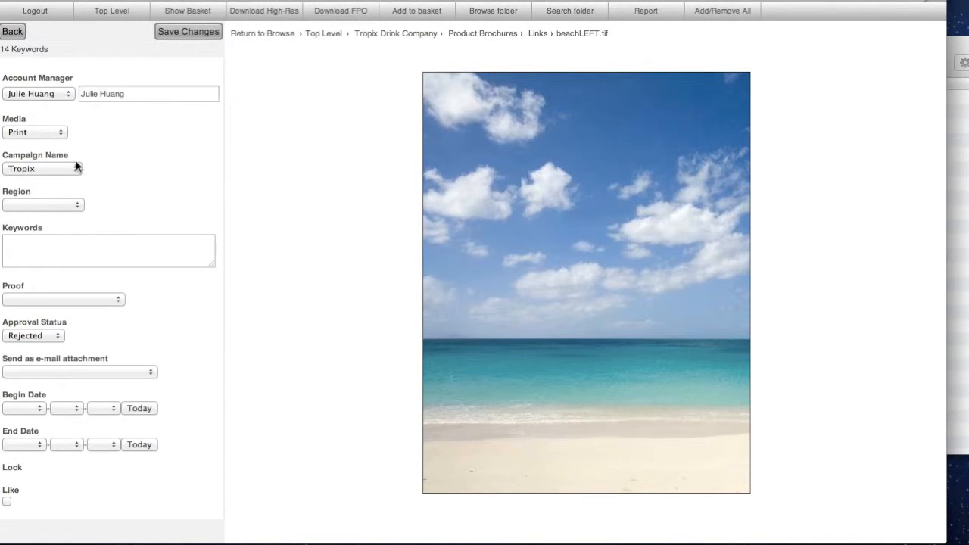
{"action": "mouse_move", "coordinate": [106, 418]}
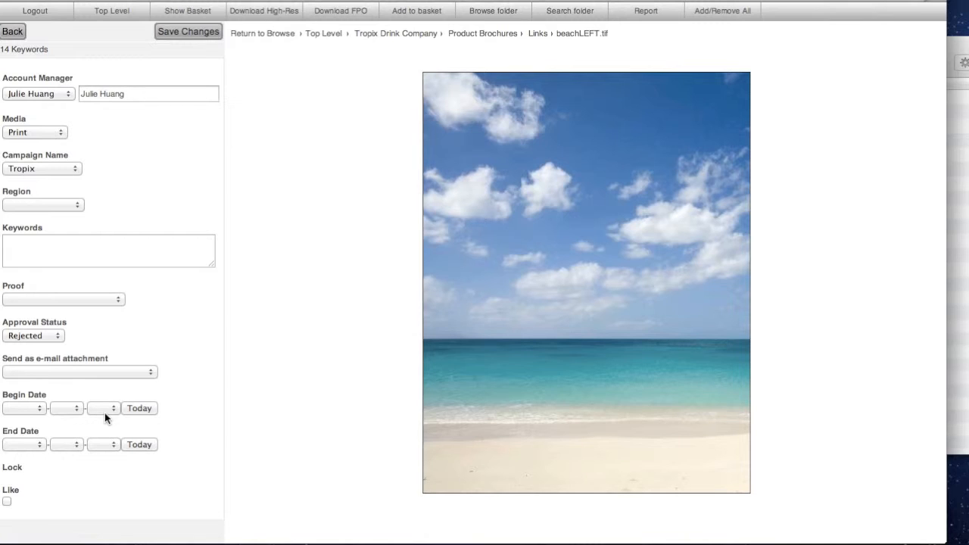
{"action": "mouse_move", "coordinate": [81, 293]}
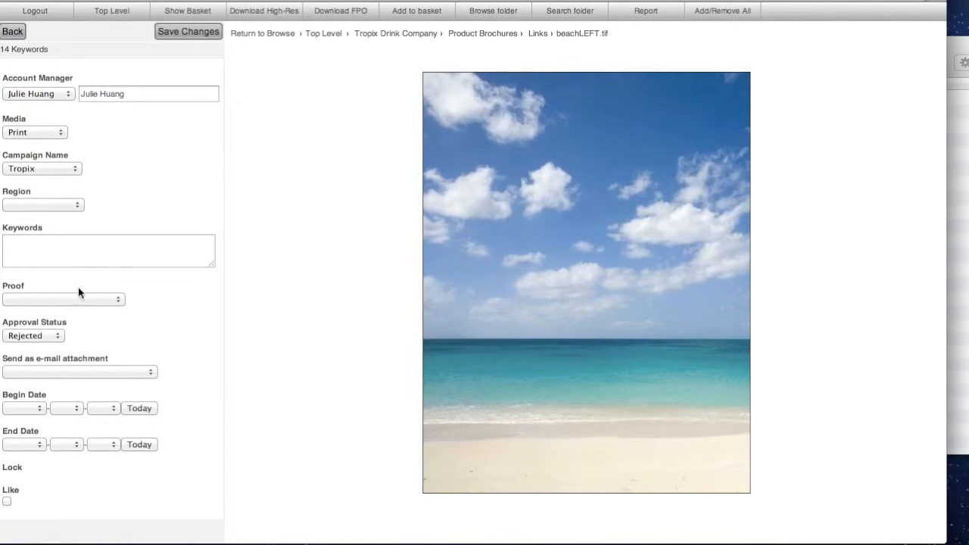
Step: Choose Asia from the Region dropdown in beachLEFT.tif's metadata
{"action": "left_click", "coordinate": [43, 204]}
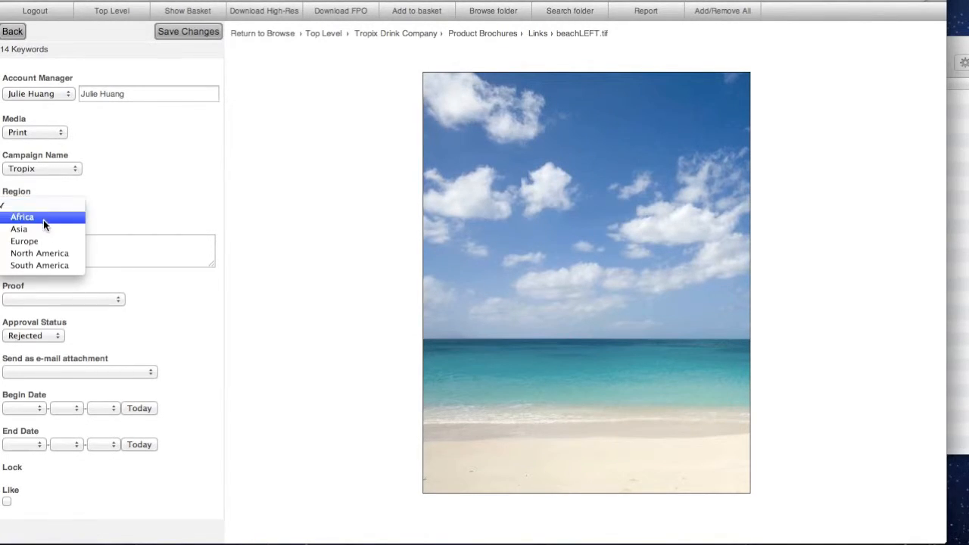
{"action": "left_click", "coordinate": [18, 229]}
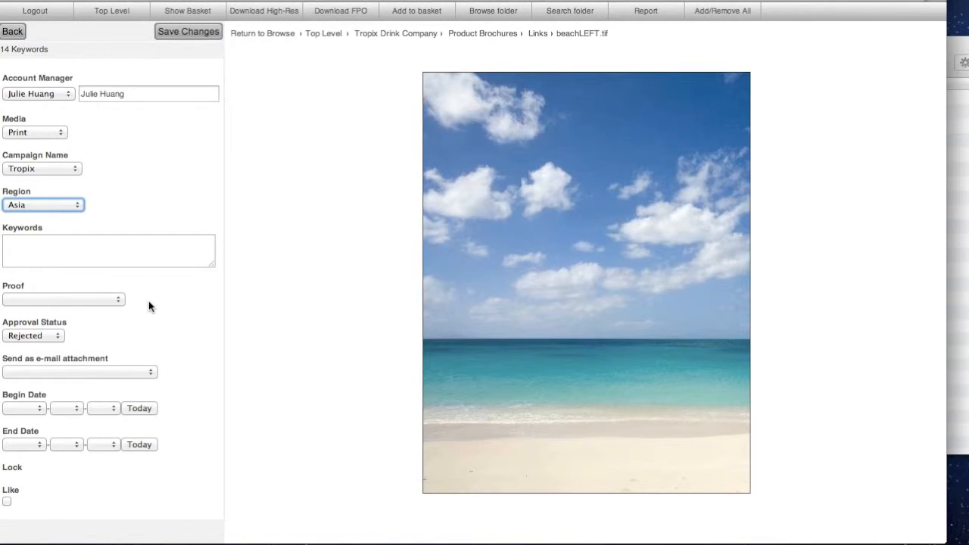
{"action": "scroll", "scroll_direction": "down", "scroll_amount": 3}
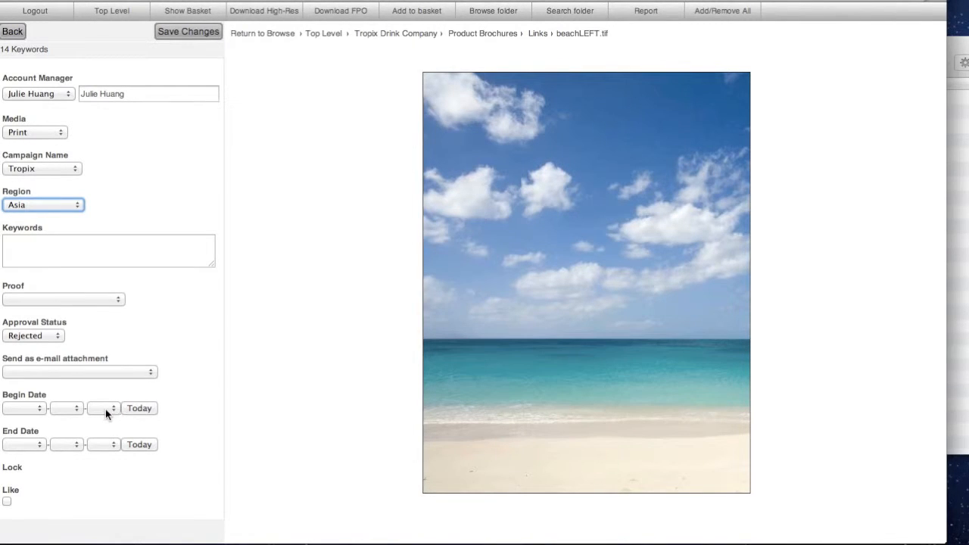
{"action": "mouse_move", "coordinate": [147, 423]}
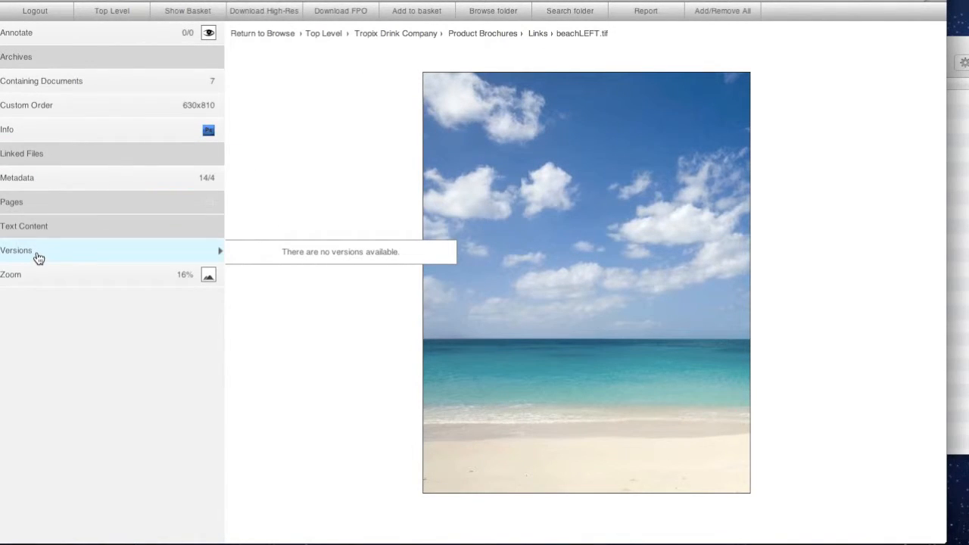
Step: Check image versions, return via Links to Product Brochures, and open Tropix 4pg spread.indd
{"action": "left_click", "coordinate": [16, 250]}
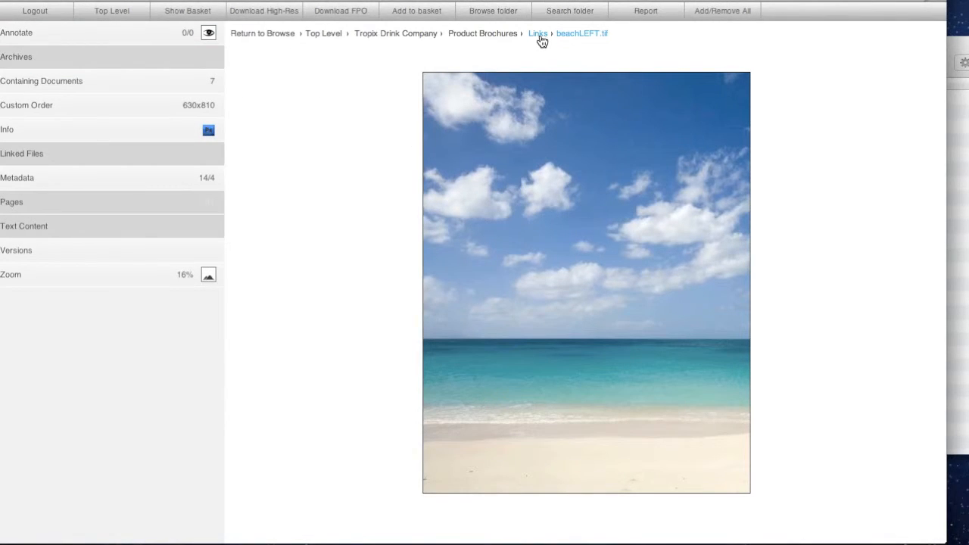
{"action": "left_click", "coordinate": [537, 33]}
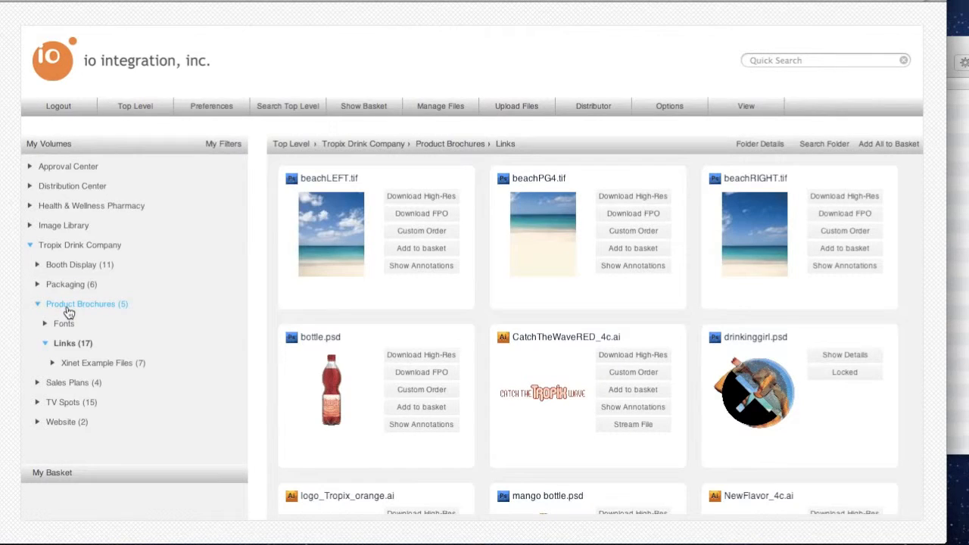
{"action": "left_click", "coordinate": [86, 304]}
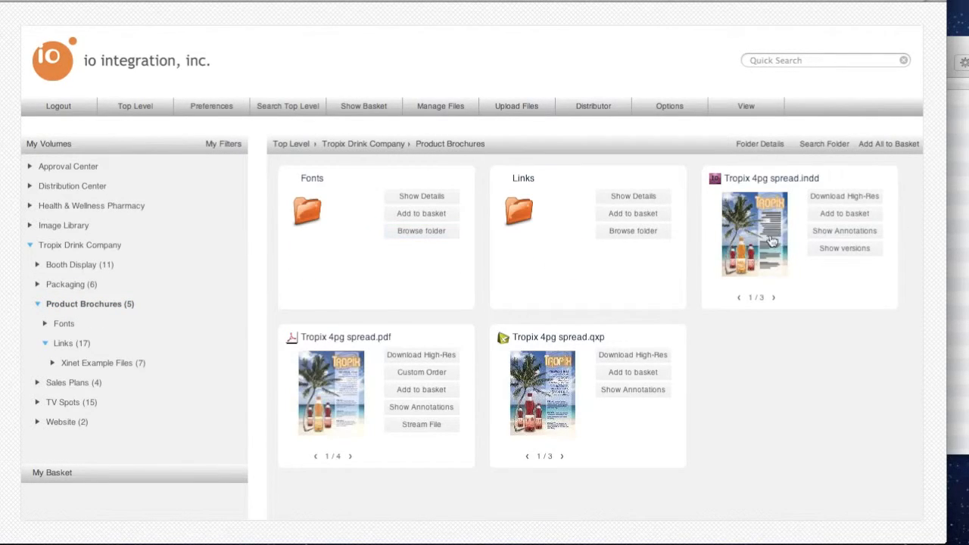
{"action": "left_click", "coordinate": [753, 233]}
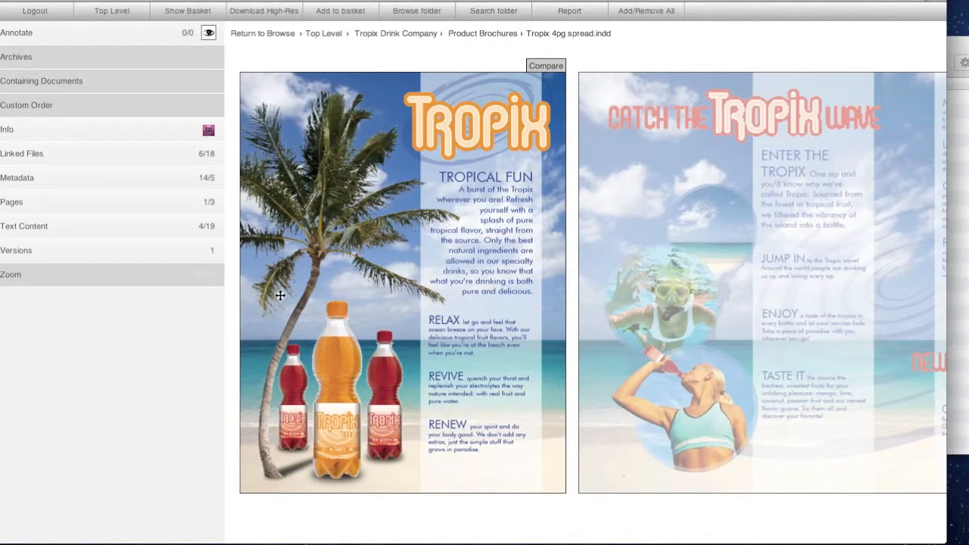
{"action": "mouse_move", "coordinate": [240, 509]}
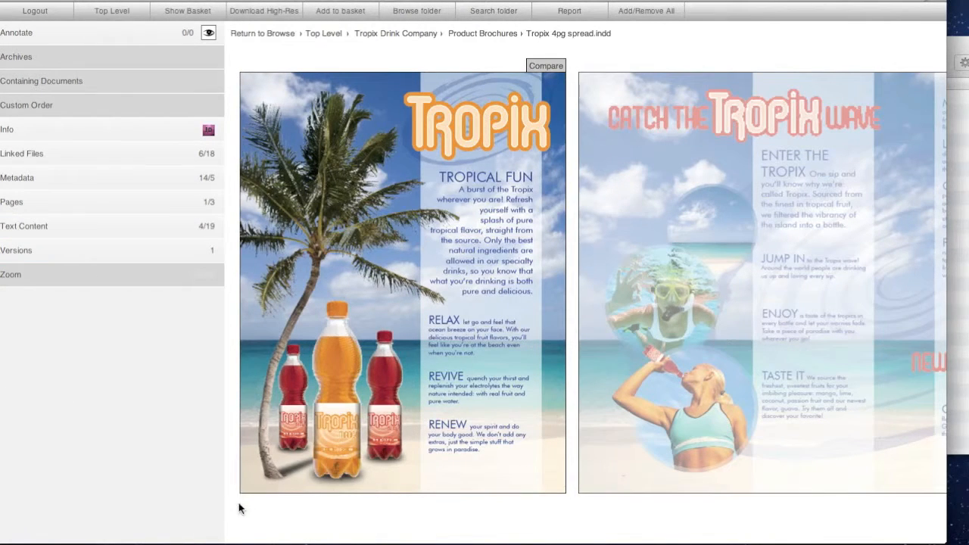
{"action": "mouse_move", "coordinate": [811, 297]}
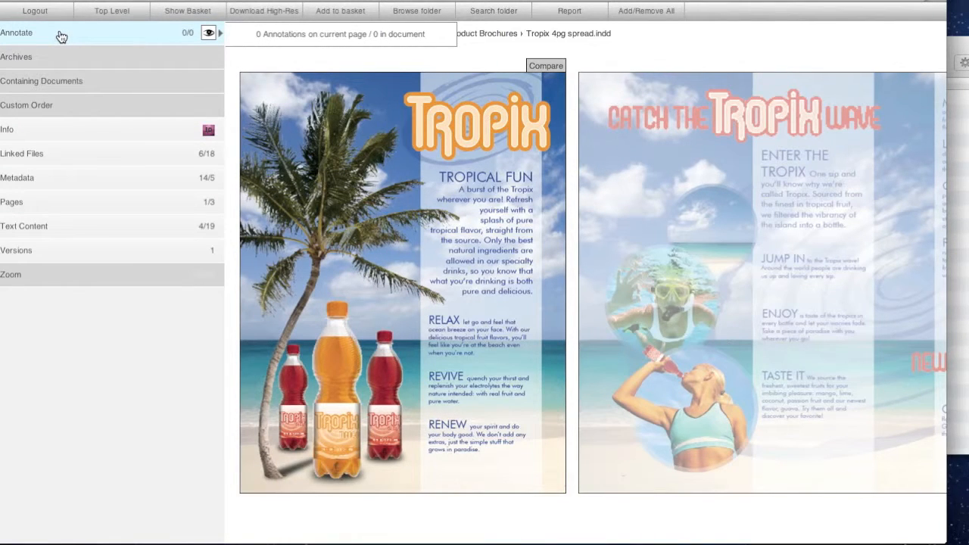
Step: Try the spread's annotation tools, leave them, and view Custom Order
{"action": "left_click", "coordinate": [16, 32]}
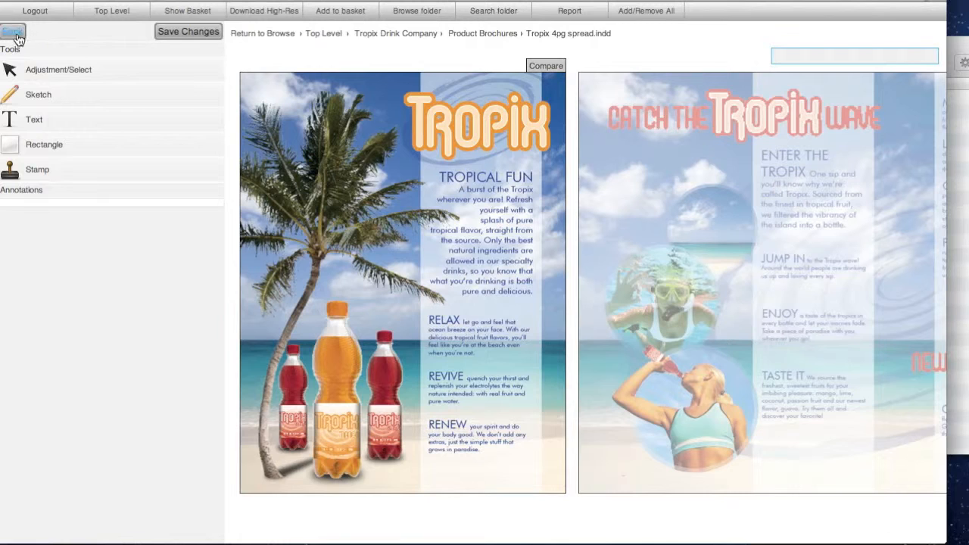
{"action": "left_click", "coordinate": [15, 40]}
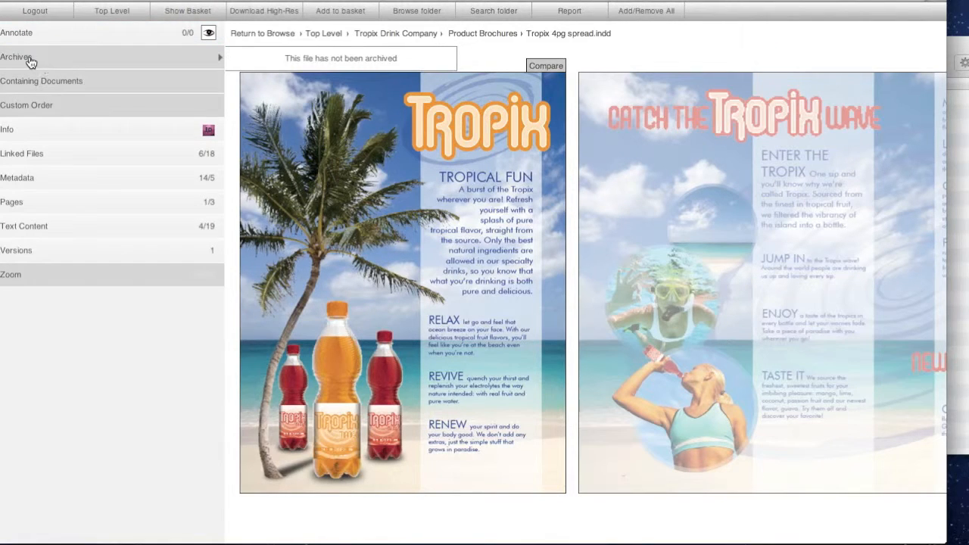
{"action": "mouse_move", "coordinate": [41, 81]}
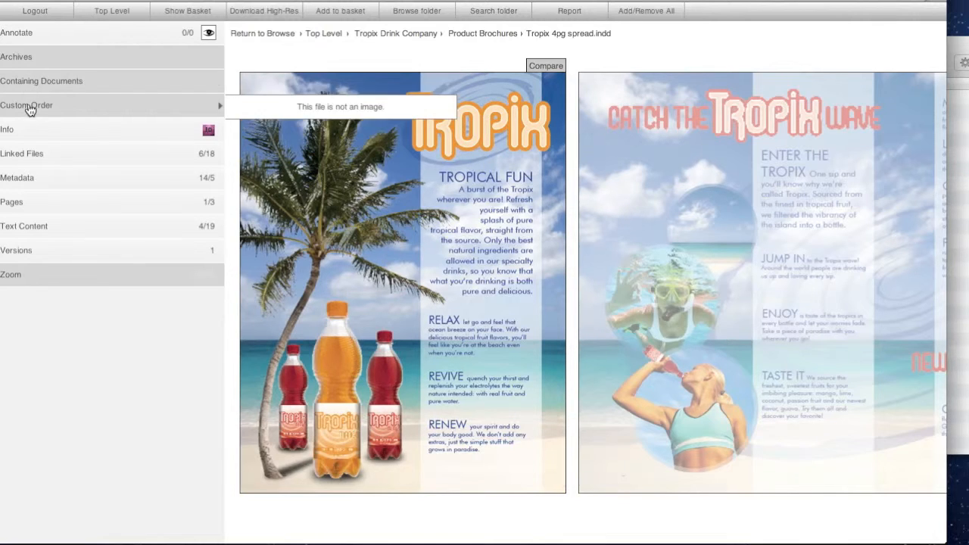
{"action": "left_click", "coordinate": [7, 130]}
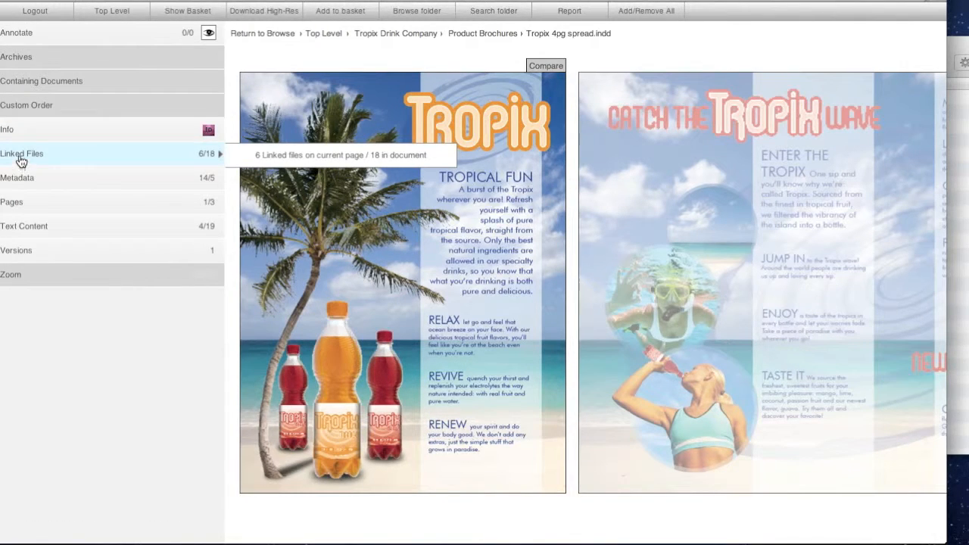
{"action": "left_click", "coordinate": [22, 153]}
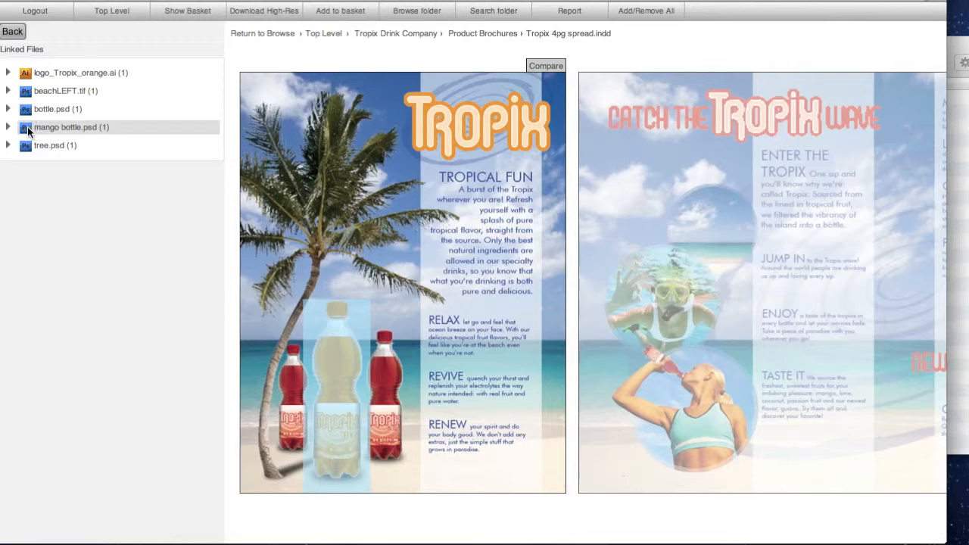
{"action": "left_click", "coordinate": [57, 108]}
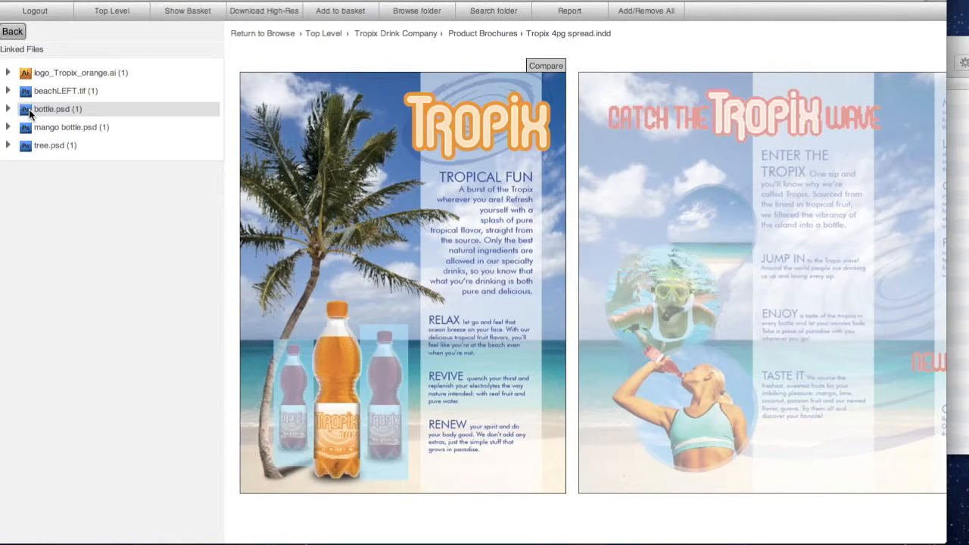
{"action": "mouse_move", "coordinate": [24, 119]}
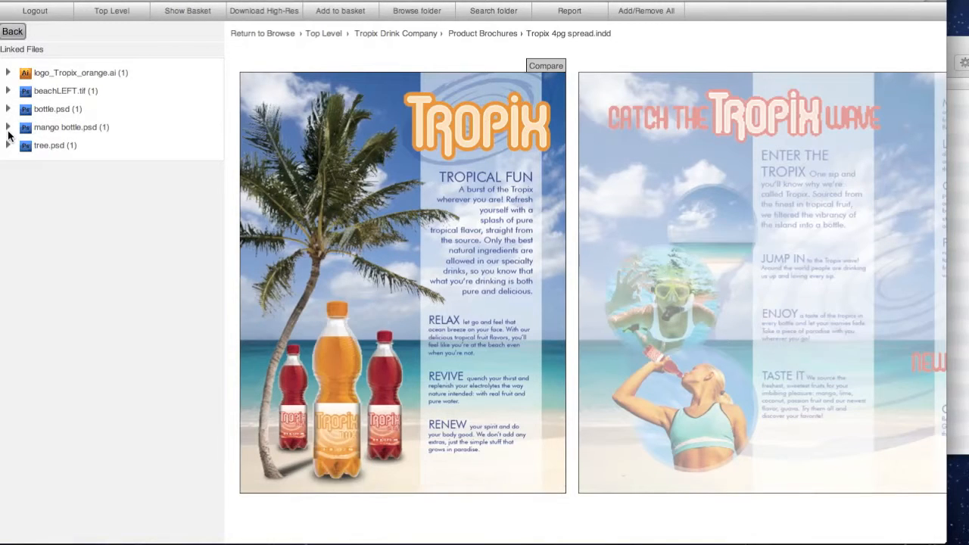
{"action": "left_click", "coordinate": [7, 127]}
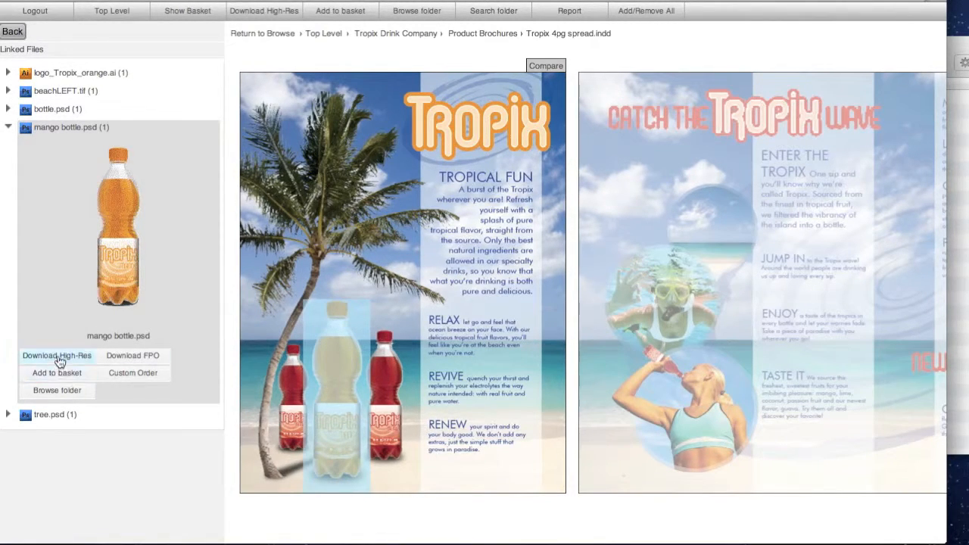
{"action": "mouse_move", "coordinate": [133, 373]}
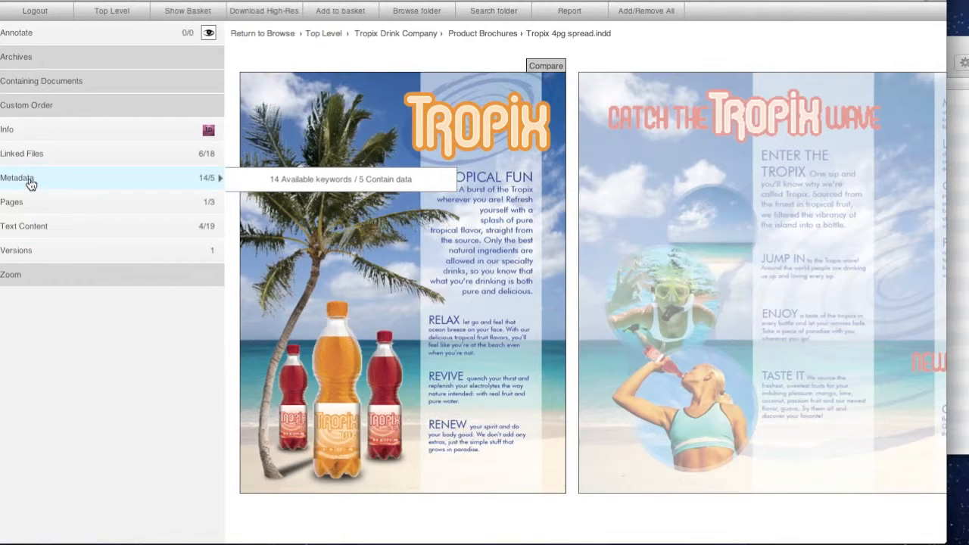
Step: Open the spread's Metadata panel and scroll through its fonts and colorants
{"action": "left_click", "coordinate": [16, 177]}
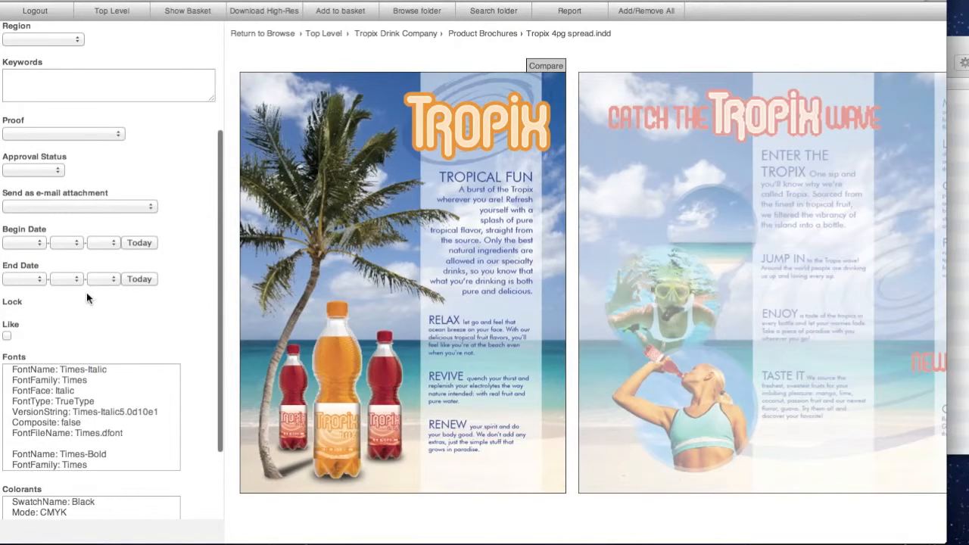
{"action": "scroll", "scroll_direction": "down", "scroll_amount": 3}
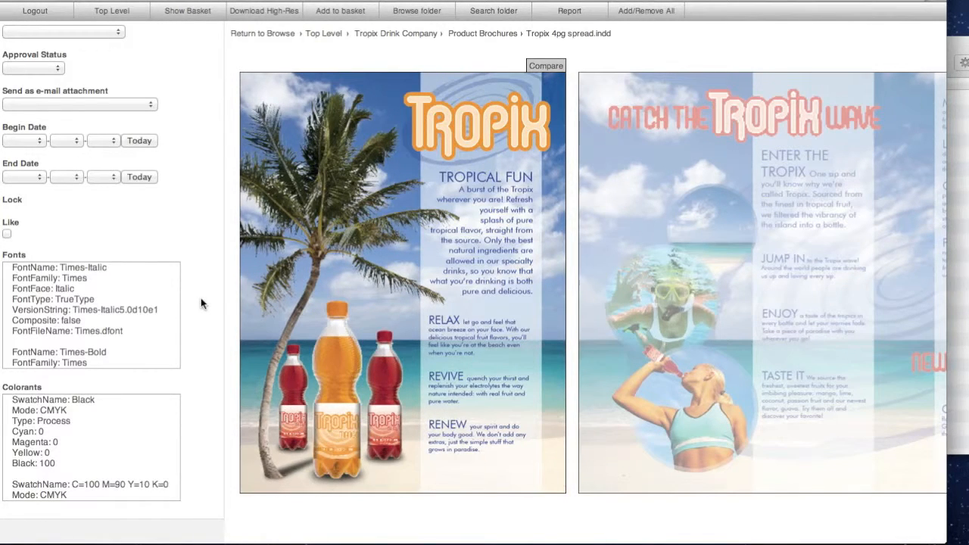
{"action": "mouse_move", "coordinate": [169, 312]}
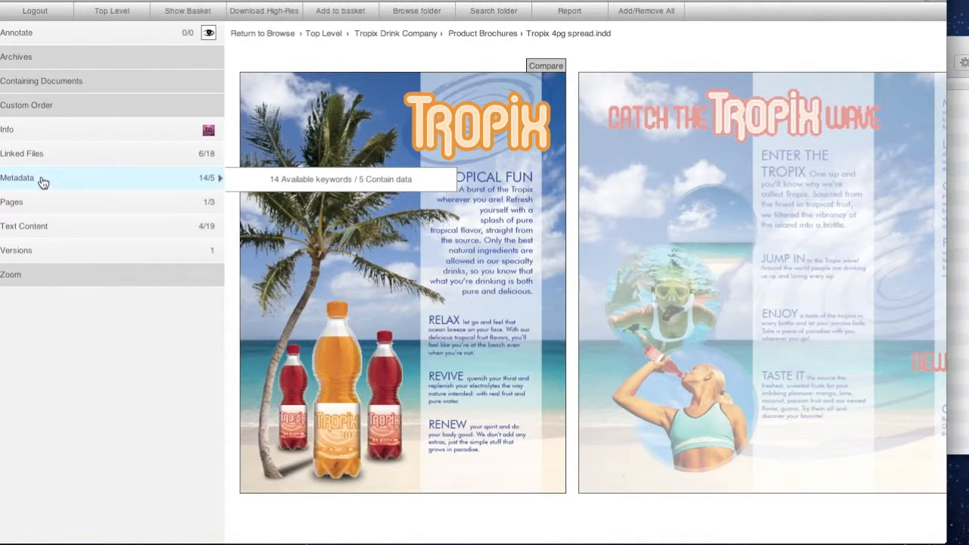
Step: View page thumbnails, leave despite unsaved changes, and show the spread's Text Content
{"action": "left_click", "coordinate": [11, 202]}
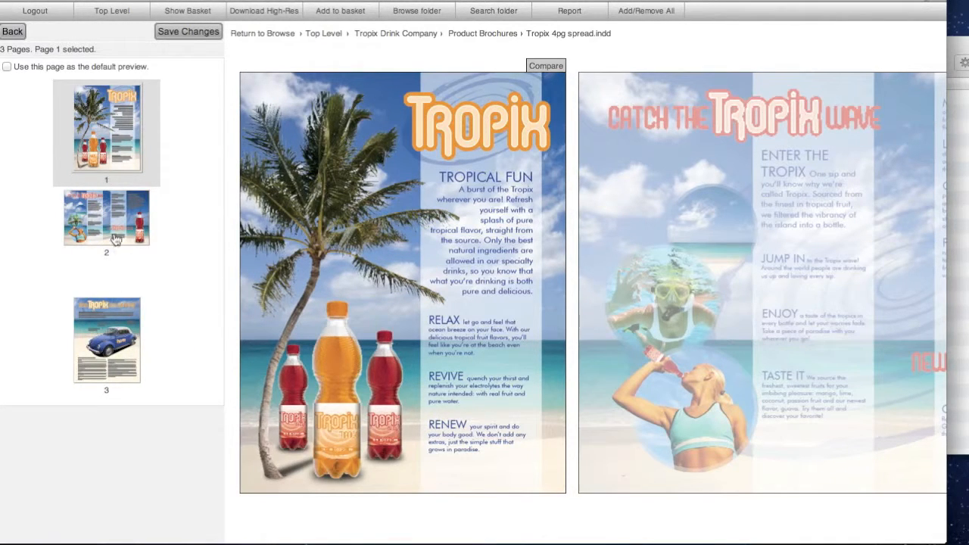
{"action": "mouse_move", "coordinate": [32, 90]}
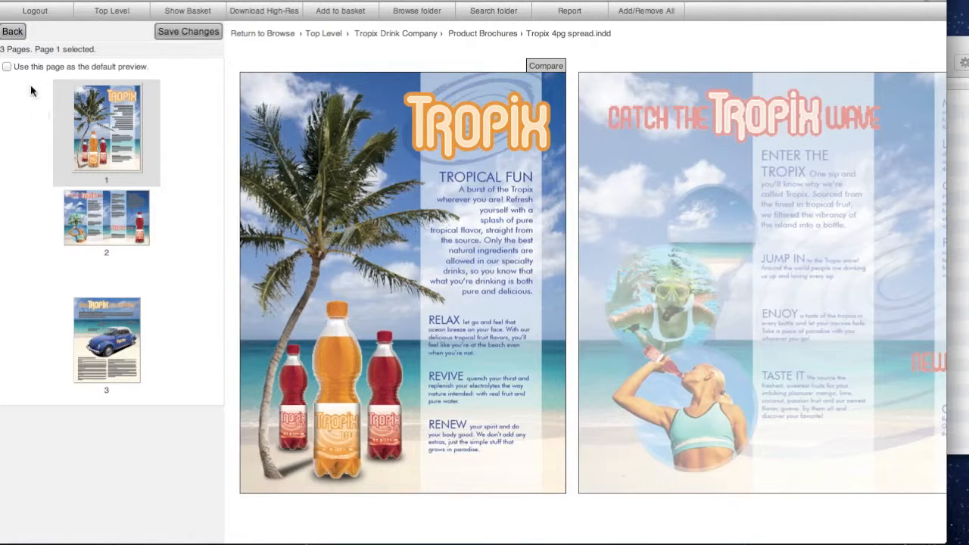
{"action": "left_click", "coordinate": [8, 66]}
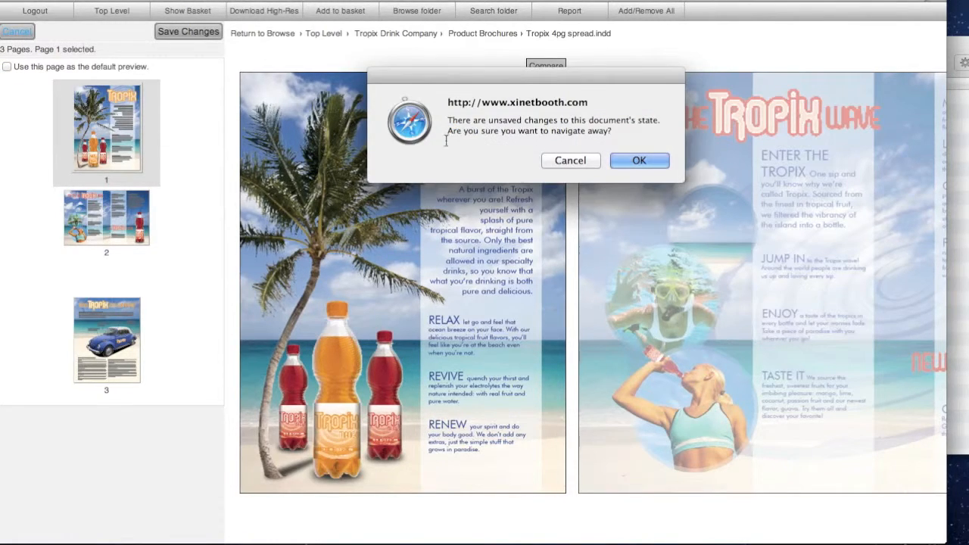
{"action": "left_click", "coordinate": [638, 160]}
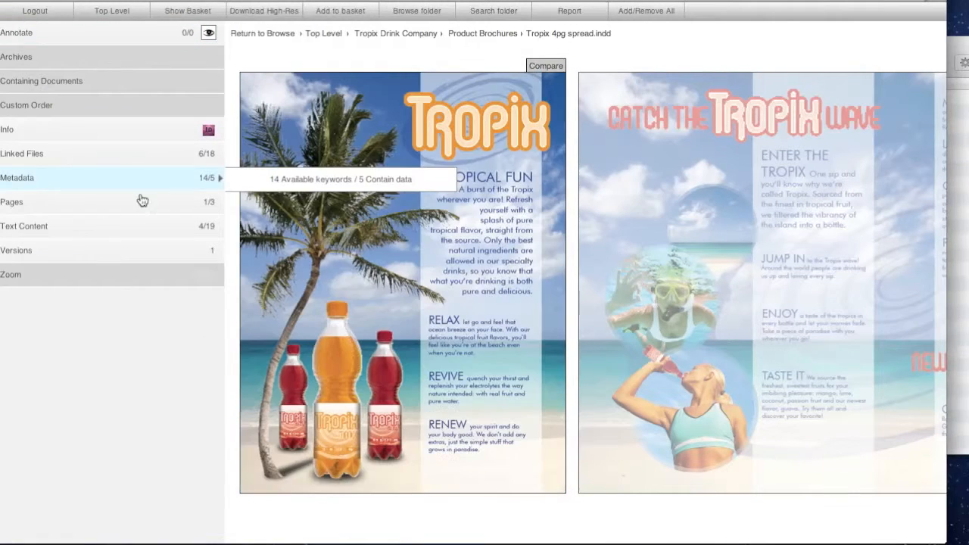
{"action": "left_click", "coordinate": [24, 226]}
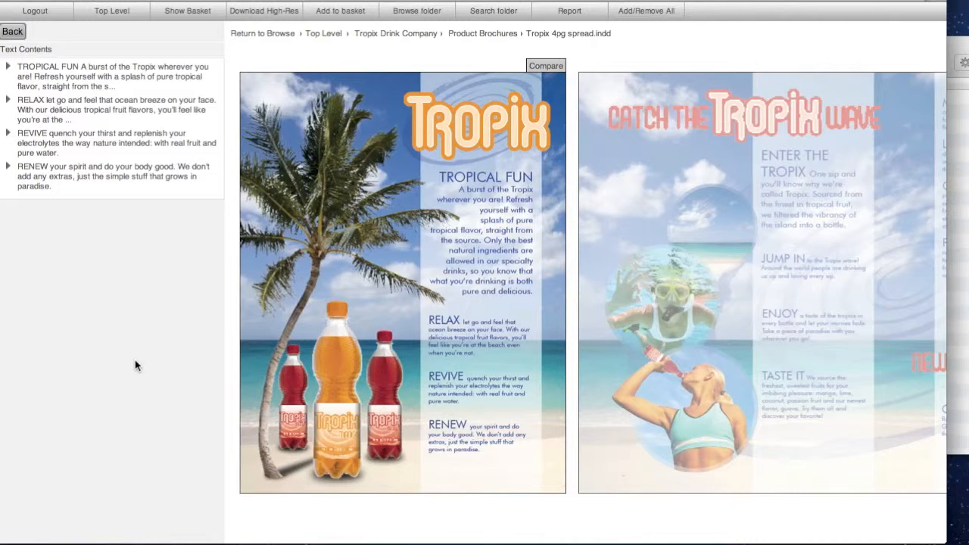
Step: Locate RENEW and RELAX, expand TROPICAL FUN, then cancel its text annotation
{"action": "left_click", "coordinate": [114, 176]}
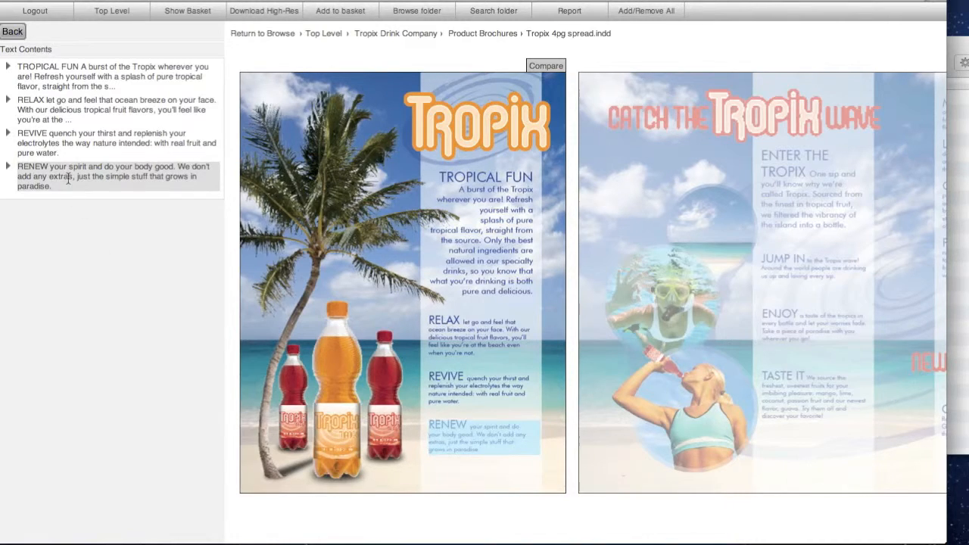
{"action": "left_click", "coordinate": [113, 109]}
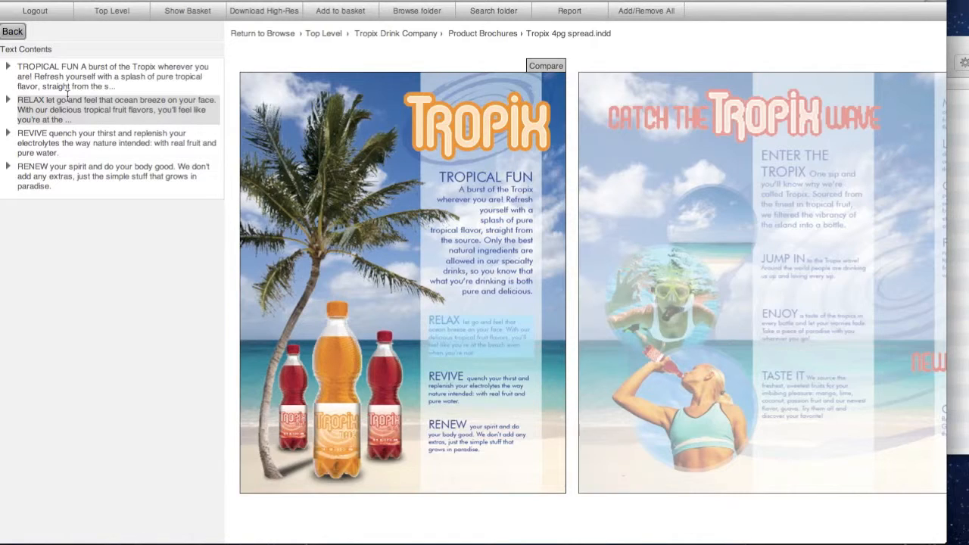
{"action": "left_click", "coordinate": [113, 75]}
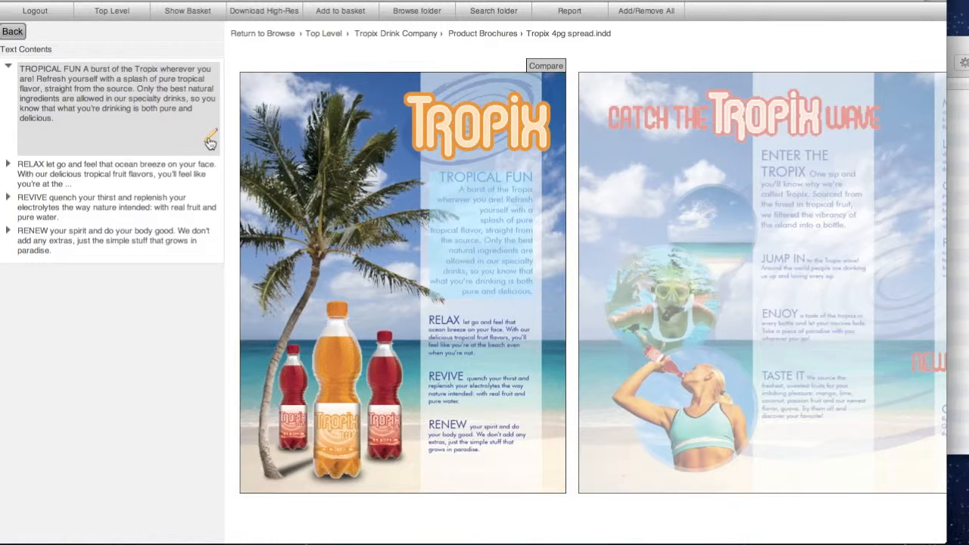
{"action": "left_click", "coordinate": [212, 142]}
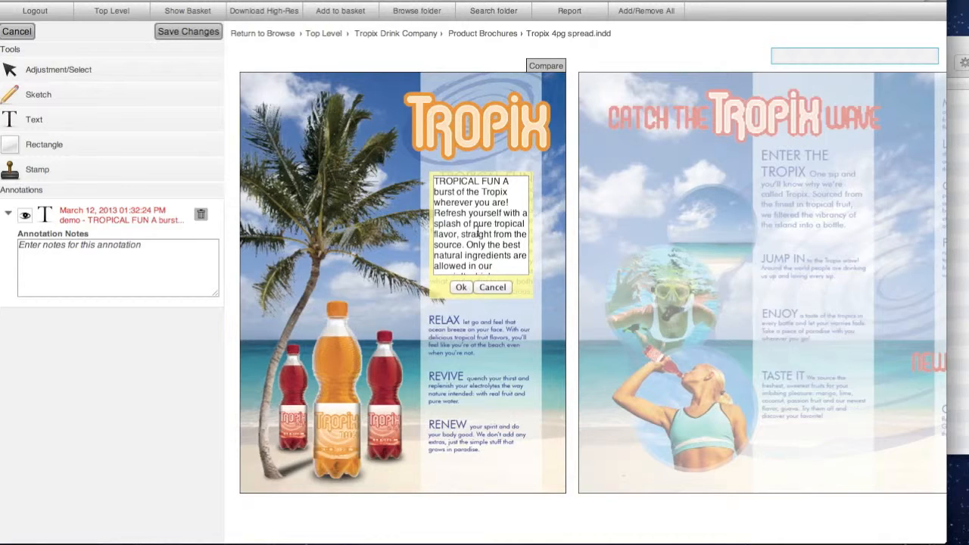
{"action": "left_click", "coordinate": [17, 31]}
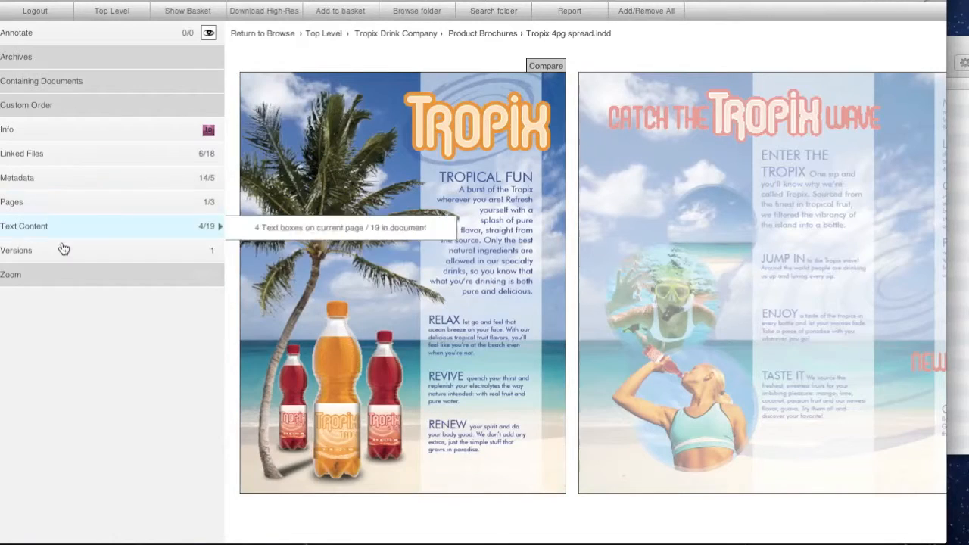
{"action": "left_click", "coordinate": [17, 250]}
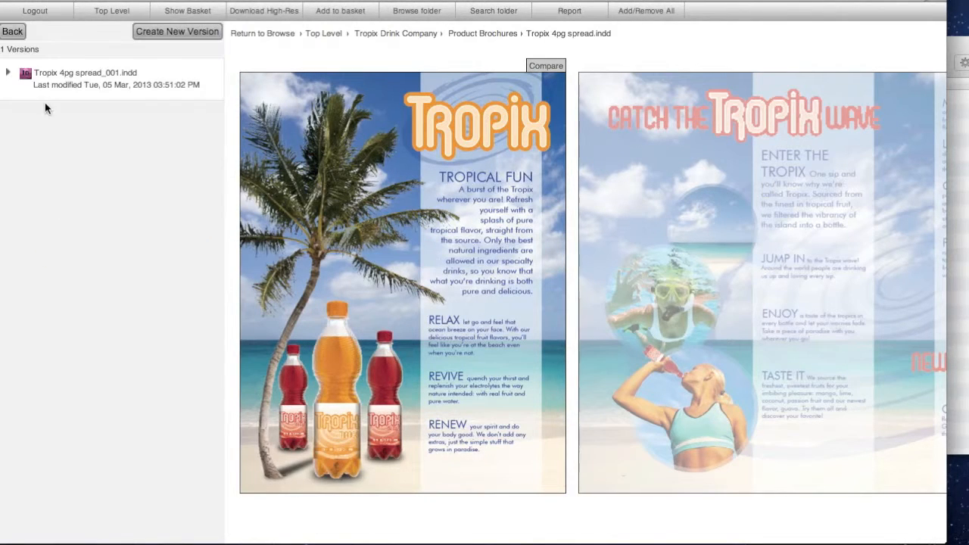
{"action": "mouse_move", "coordinate": [7, 75]}
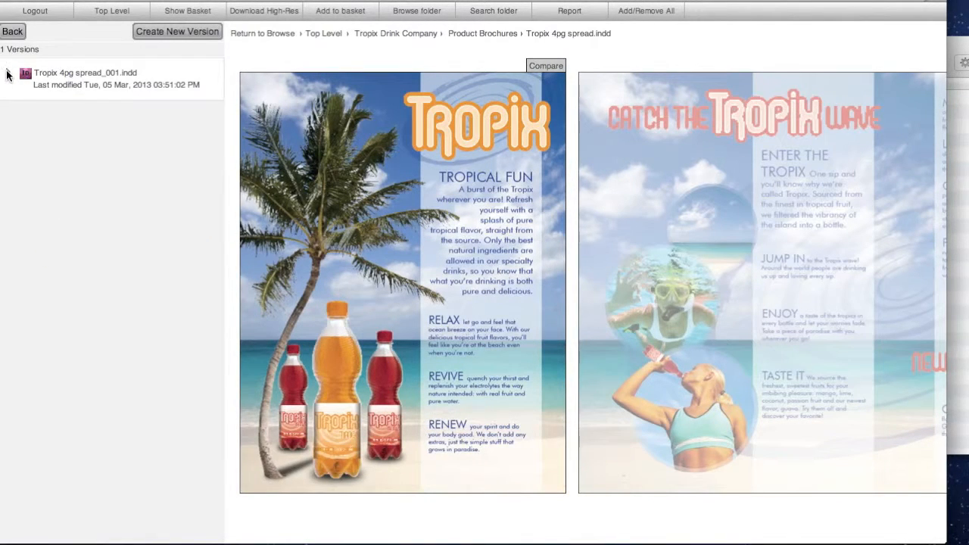
{"action": "left_click", "coordinate": [9, 72]}
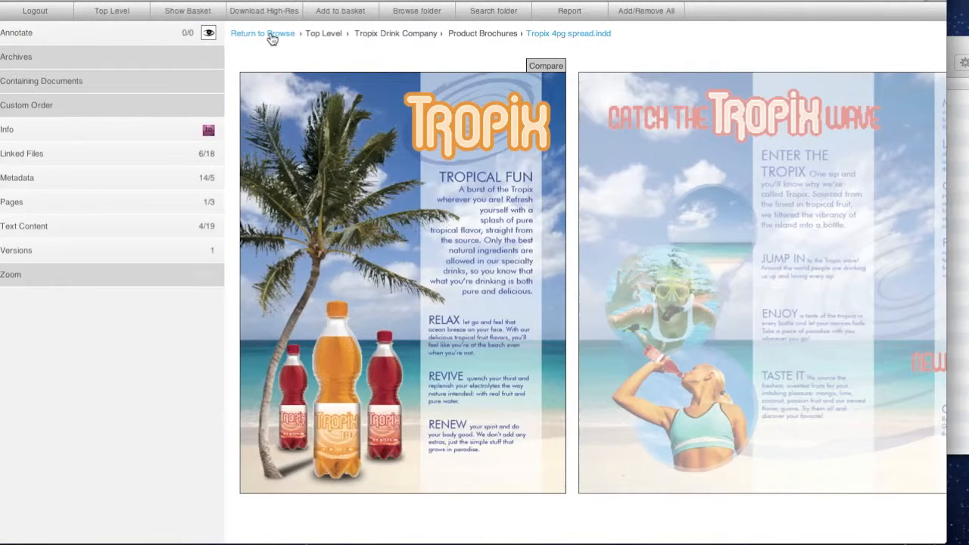
Step: Return to browsing and open the ProRes 422 movie from the TV Spots folder
{"action": "left_click", "coordinate": [262, 33]}
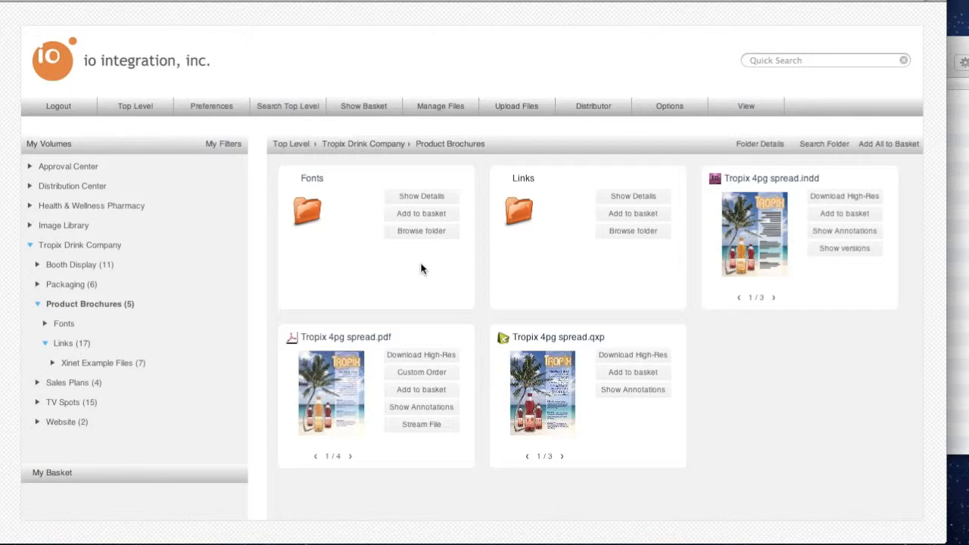
{"action": "mouse_move", "coordinate": [63, 402]}
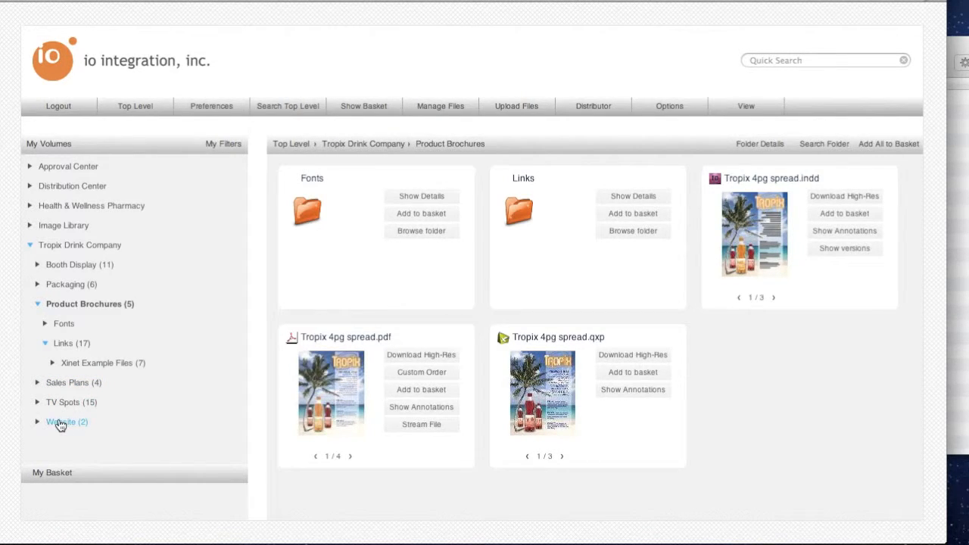
{"action": "left_click", "coordinate": [63, 402]}
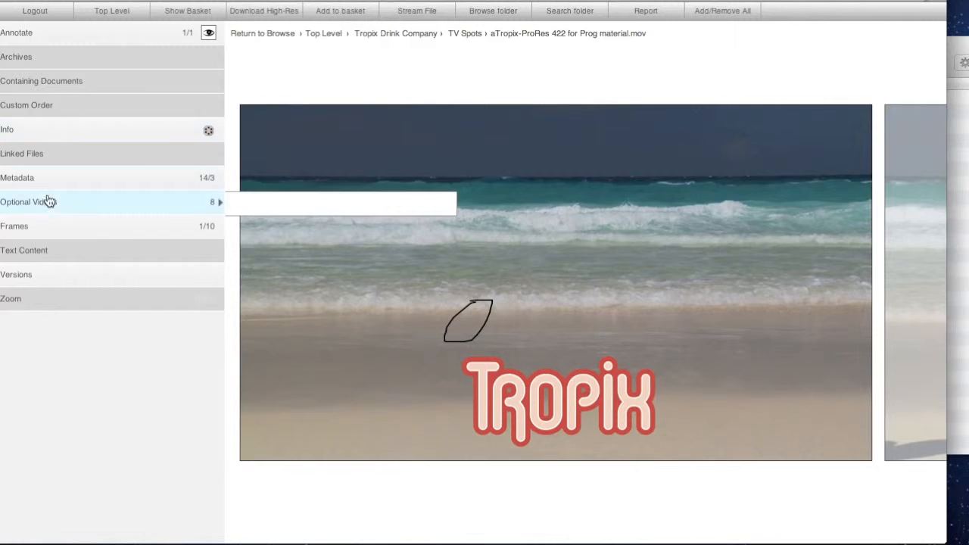
Step: View the video's eight optional formats, close the list, and return to browsing
{"action": "left_click", "coordinate": [28, 202]}
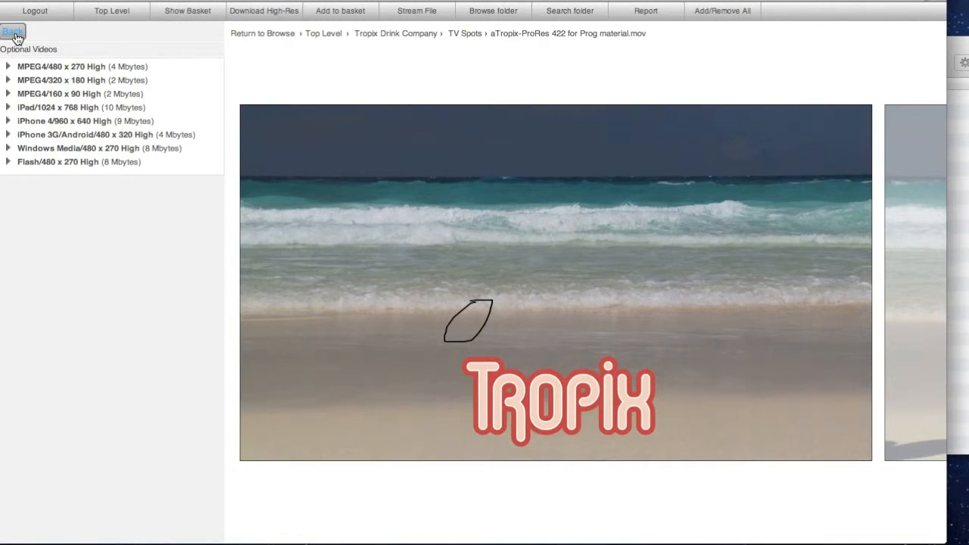
{"action": "left_click", "coordinate": [13, 32]}
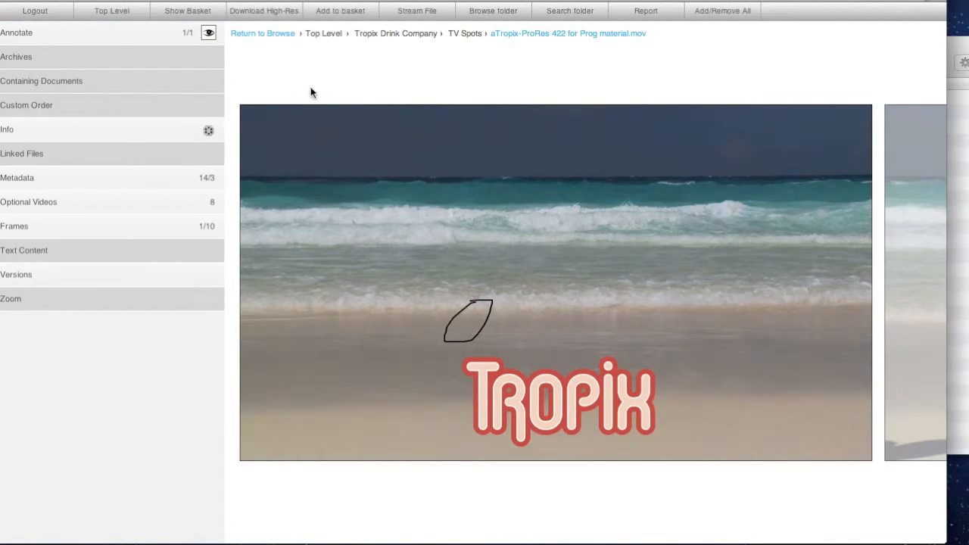
{"action": "left_click", "coordinate": [262, 32]}
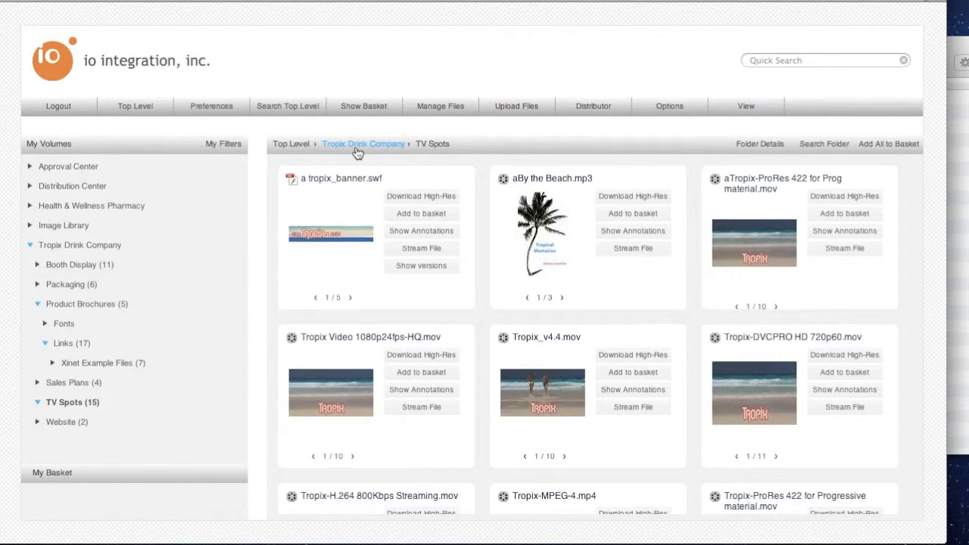
Step: Go up via the breadcrumb to Tropix Drink Company, then to Top Level
{"action": "left_click", "coordinate": [363, 144]}
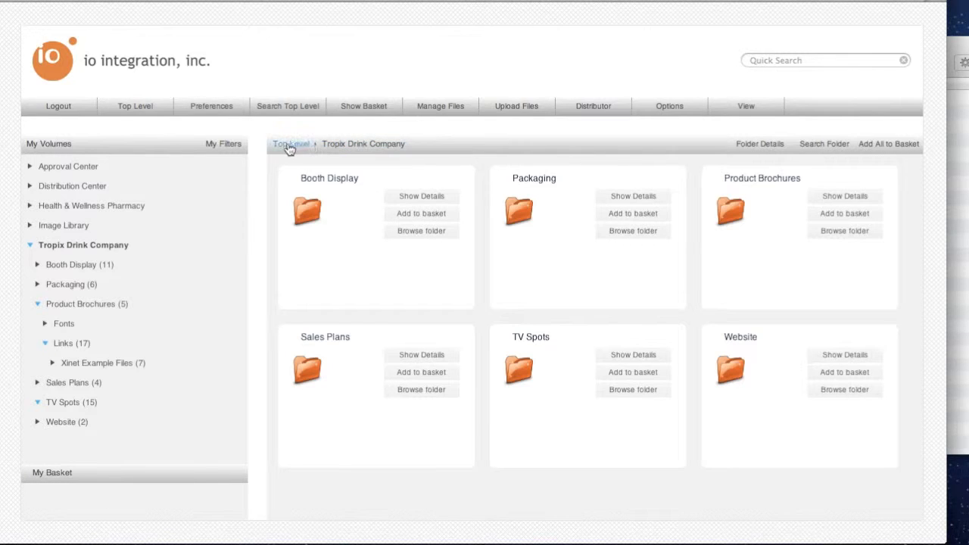
{"action": "mouse_move", "coordinate": [290, 144]}
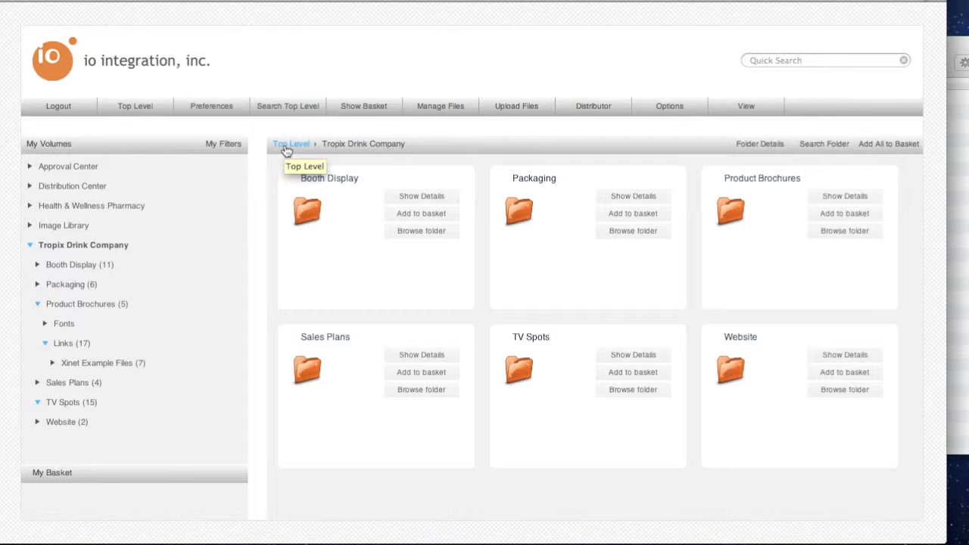
{"action": "left_click", "coordinate": [291, 144]}
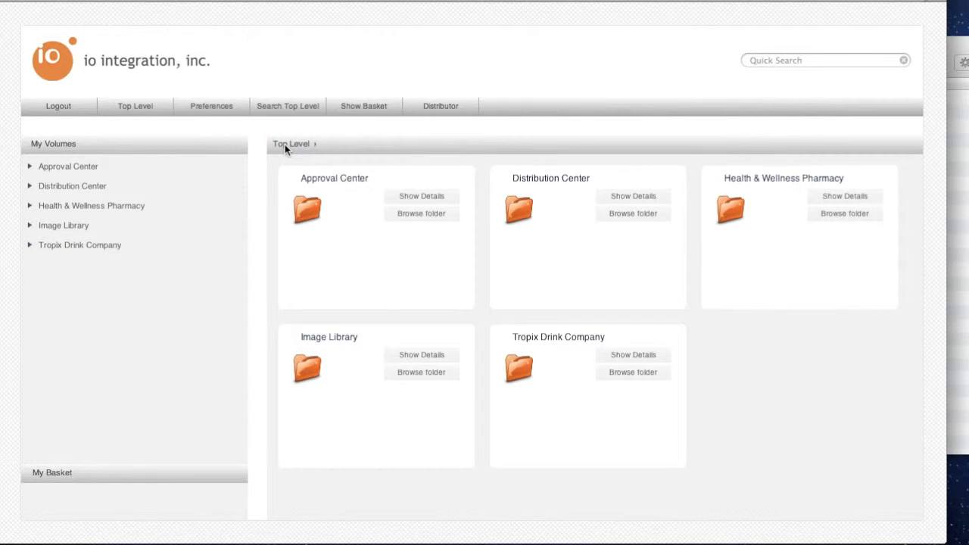